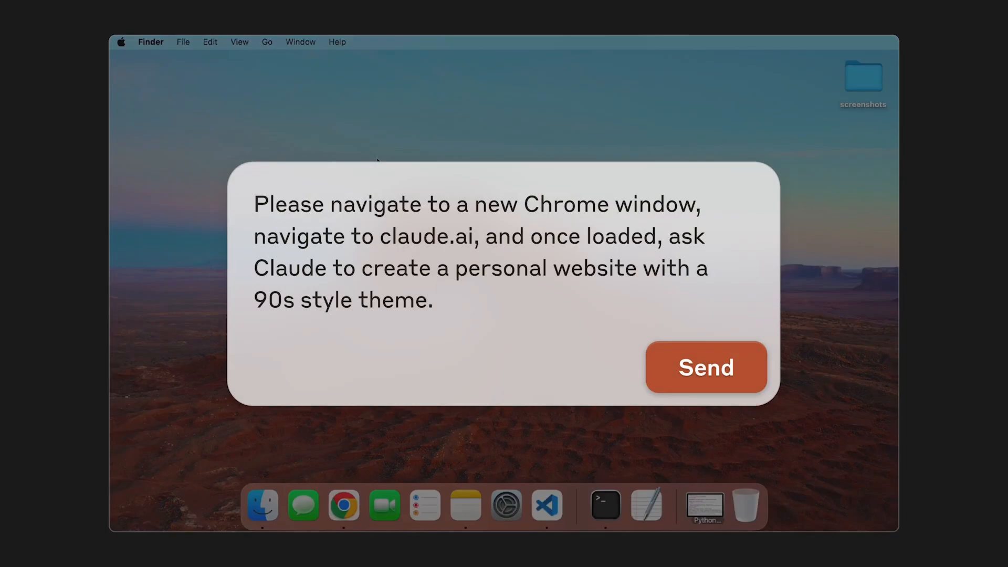
Step: Run the Docker install commands on the server, then start typing export ANTHROPIC_API_KEY=
{"action": "left_click", "coordinate": [705, 367]}
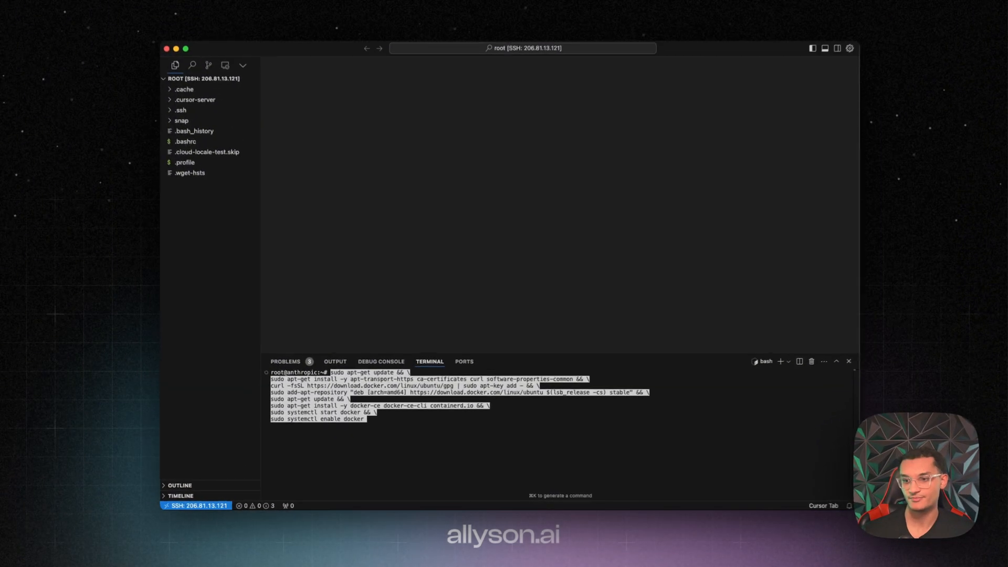
{"action": "key", "text": "Return"}
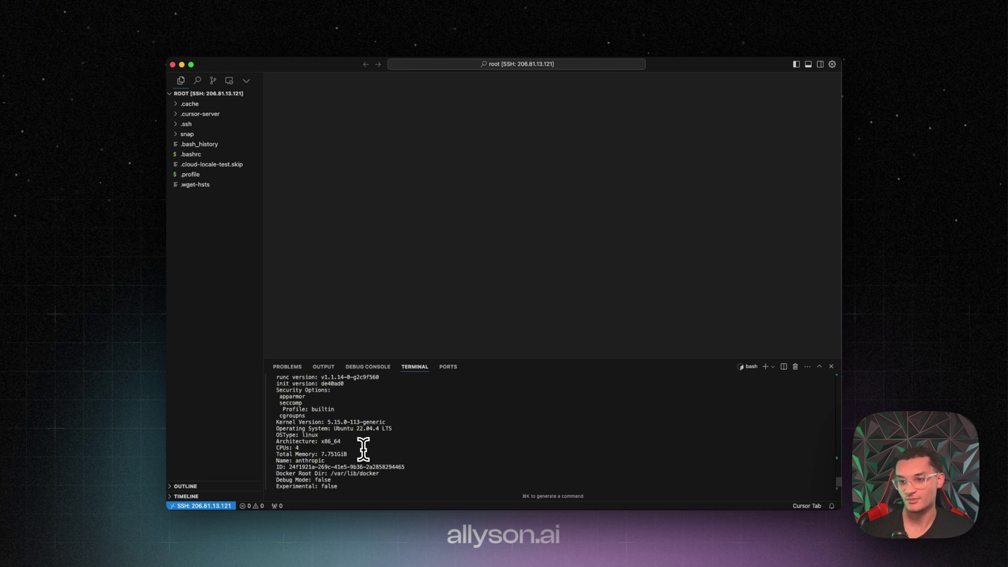
{"action": "scroll", "scroll_direction": "down", "scroll_amount": 3}
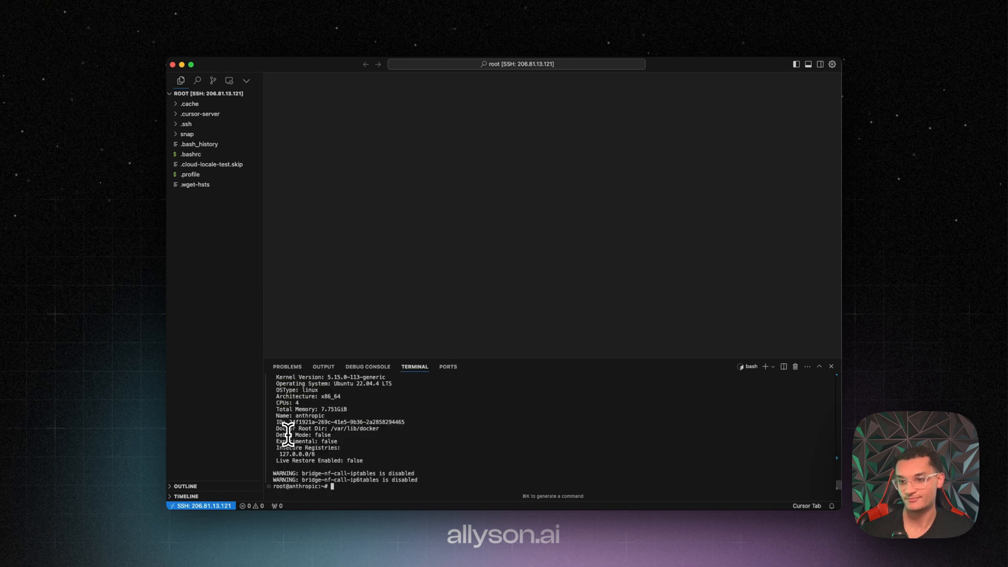
{"action": "type", "text": "export ANTHROPIC_API_KEY="}
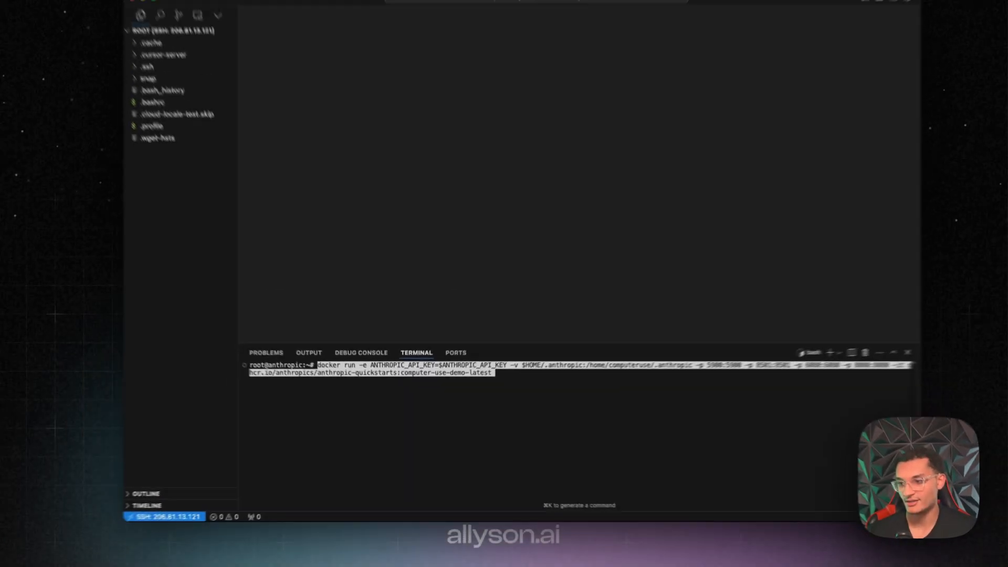
Step: Launch the computer-use container and, in a new terminal, allow ports 5900, 8501, 6080 through ufw
{"action": "key", "text": "Enter"}
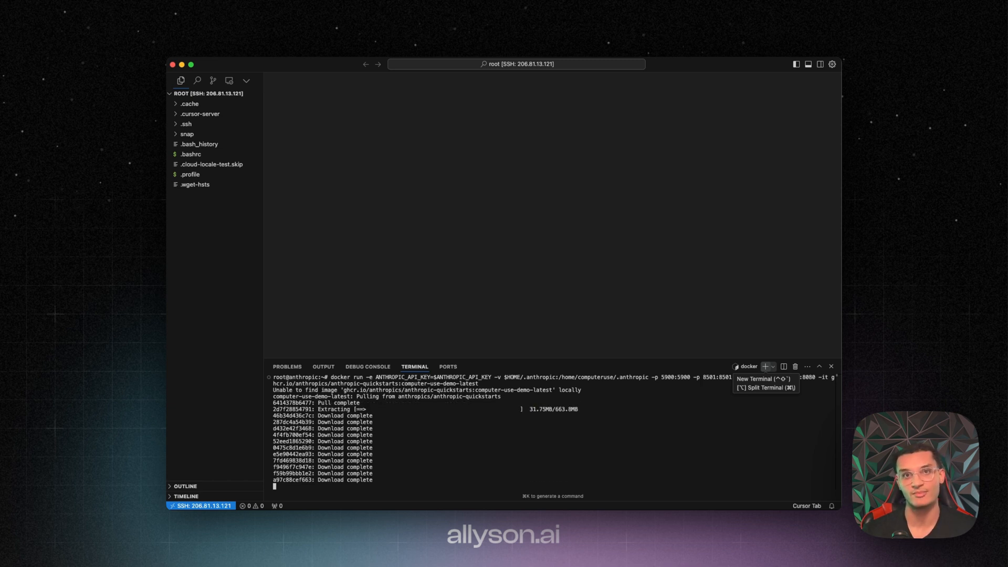
{"action": "left_click", "coordinate": [764, 367]}
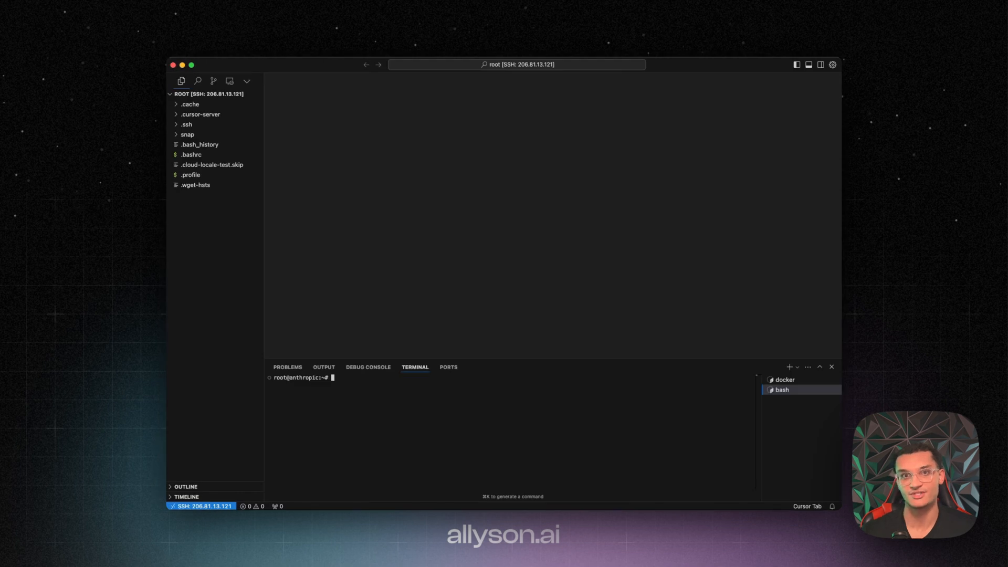
{"action": "type", "text": "sudo ufw status && sudo ufw allow 5900 && sudo ufw allow 8501 && sudo ufw allow 6080 && sudo ufw allow 8080"}
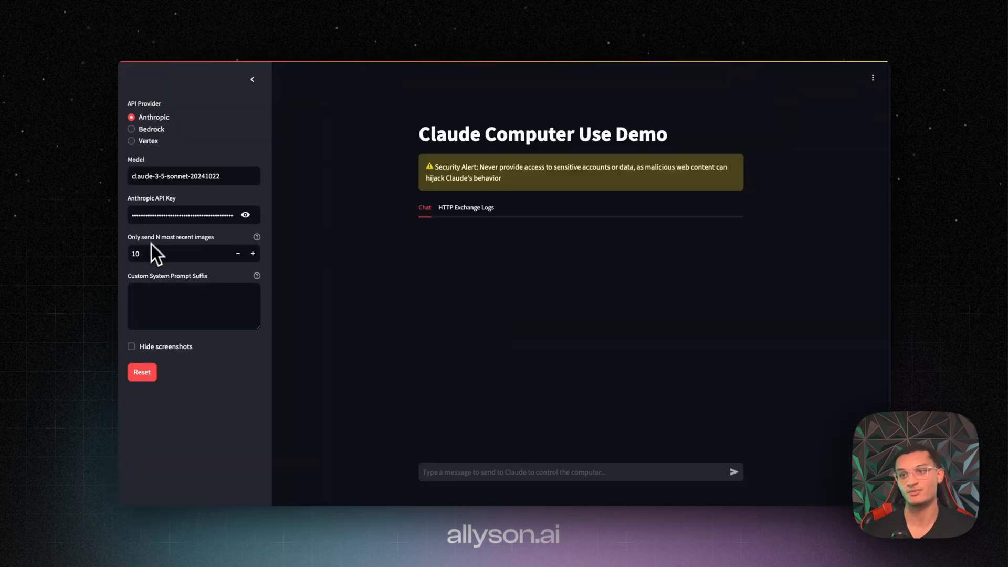
{"action": "mouse_move", "coordinate": [197, 261]}
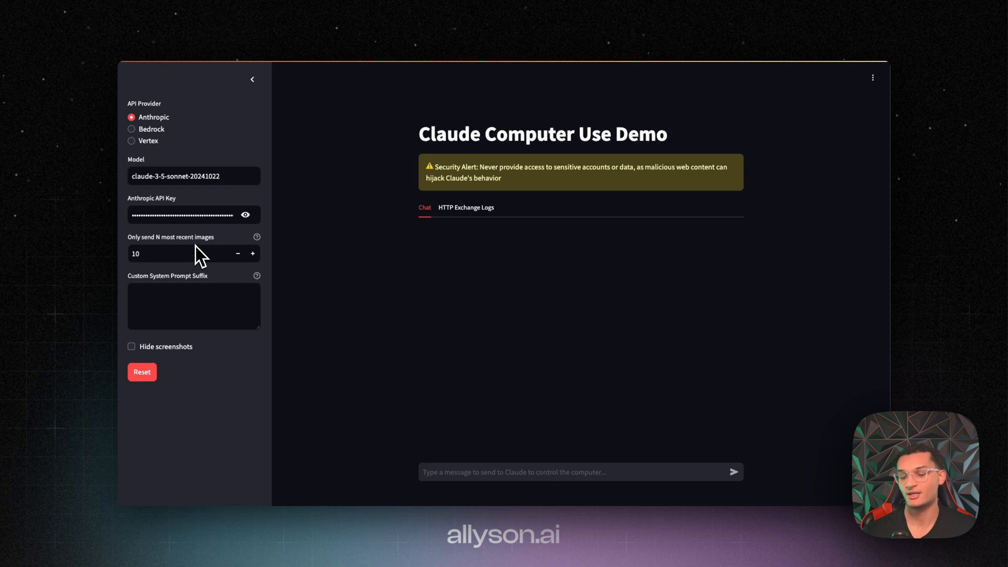
{"action": "mouse_move", "coordinate": [165, 260]}
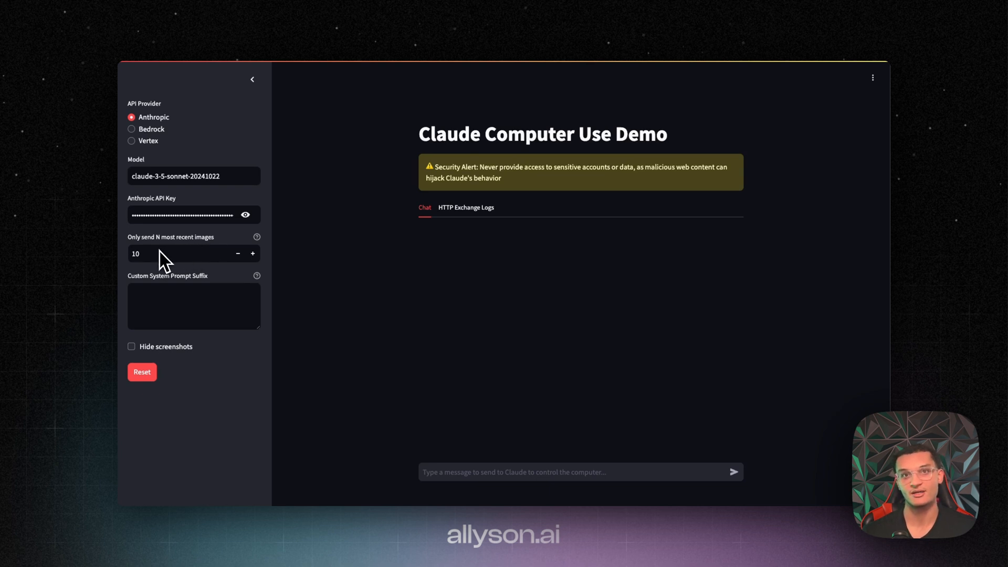
{"action": "mouse_move", "coordinate": [168, 263]}
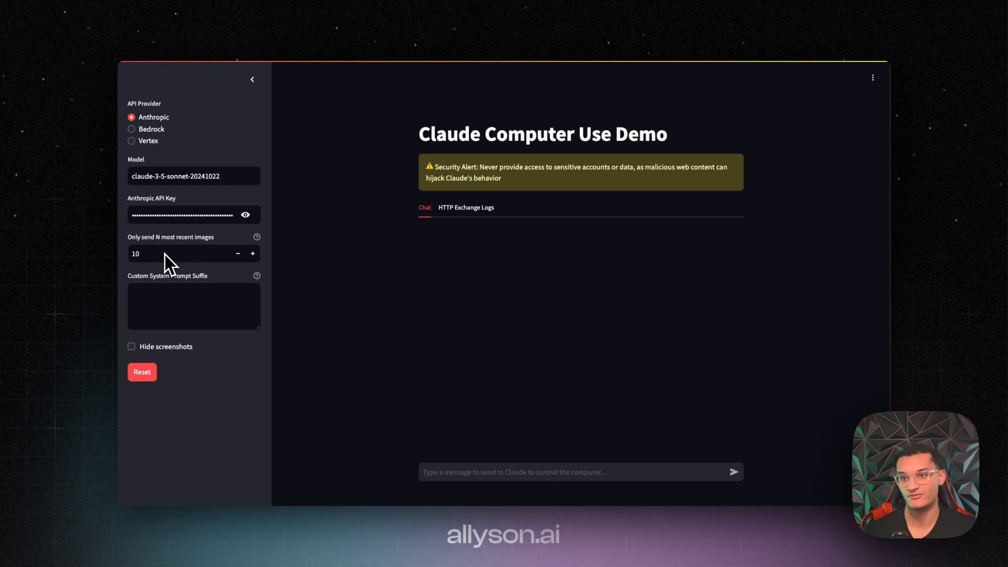
{"action": "mouse_move", "coordinate": [183, 311]}
{"action": "type", "text": "download an image of a sunset and make it the wallpaper"}
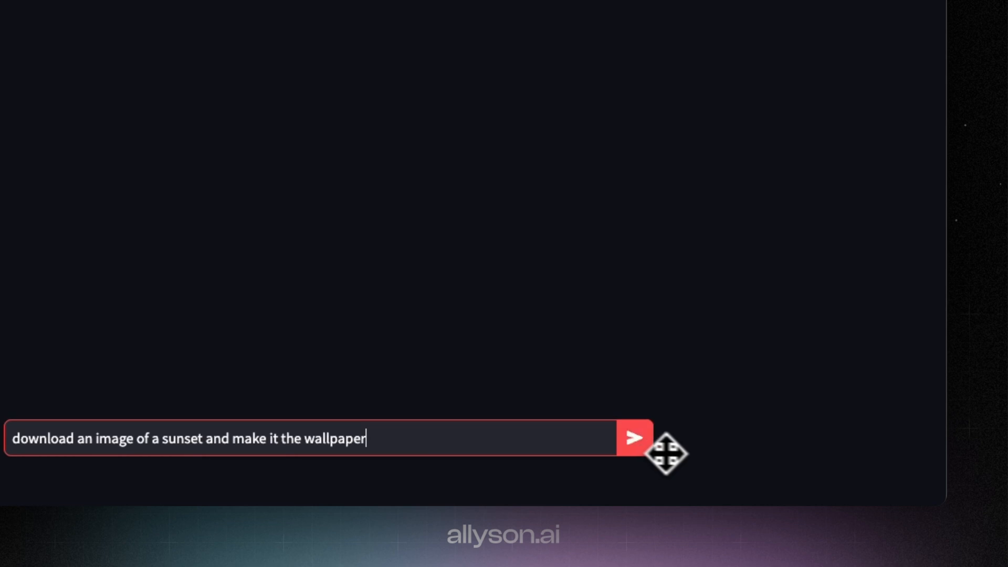
Step: Send Claude the request to download a sunset image and set it as wallpaper
{"action": "left_click", "coordinate": [633, 449]}
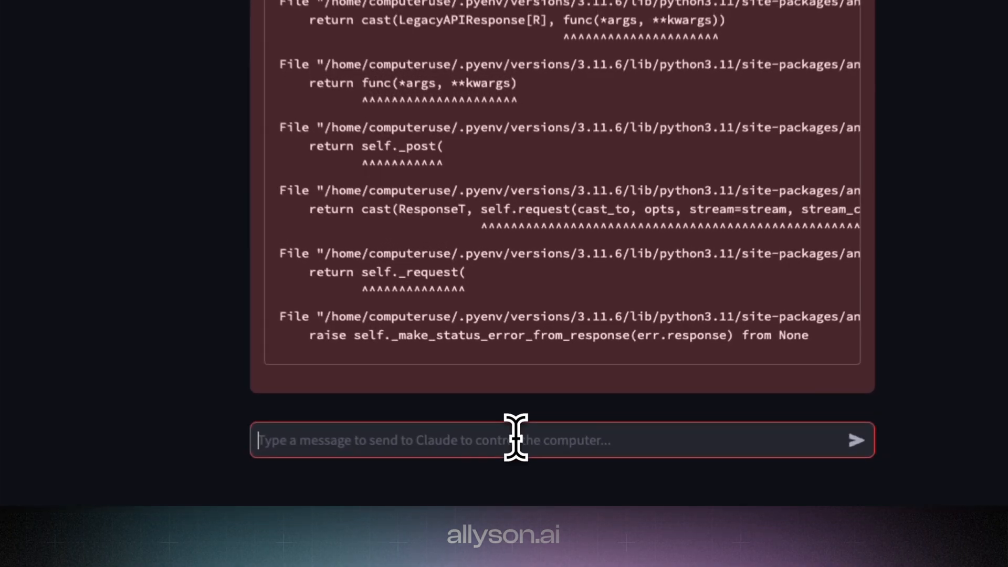
Step: Send the follow-up message 'use firefox to help you' to Claude
{"action": "type", "text": "use firefox"}
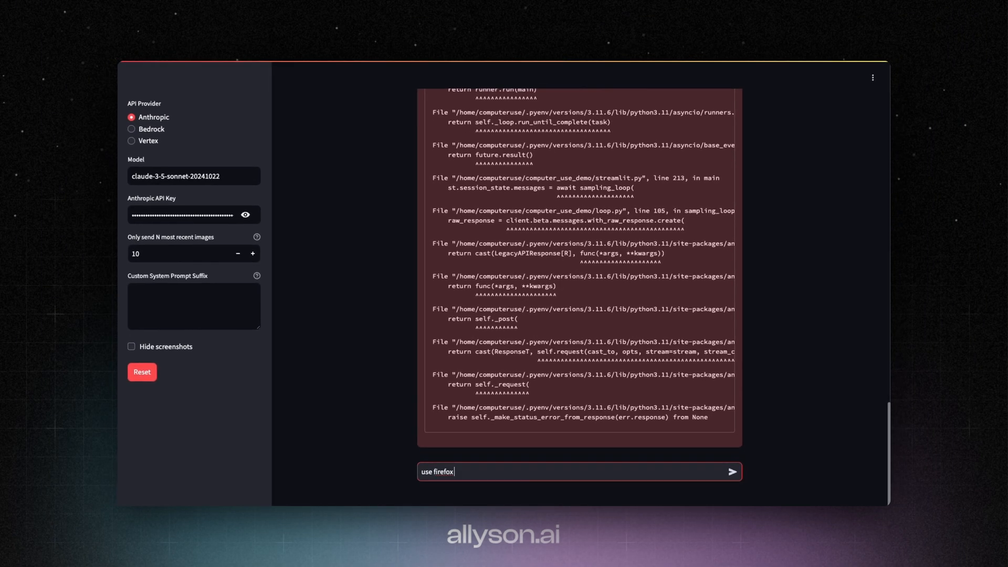
{"action": "type", "text": "to help you"}
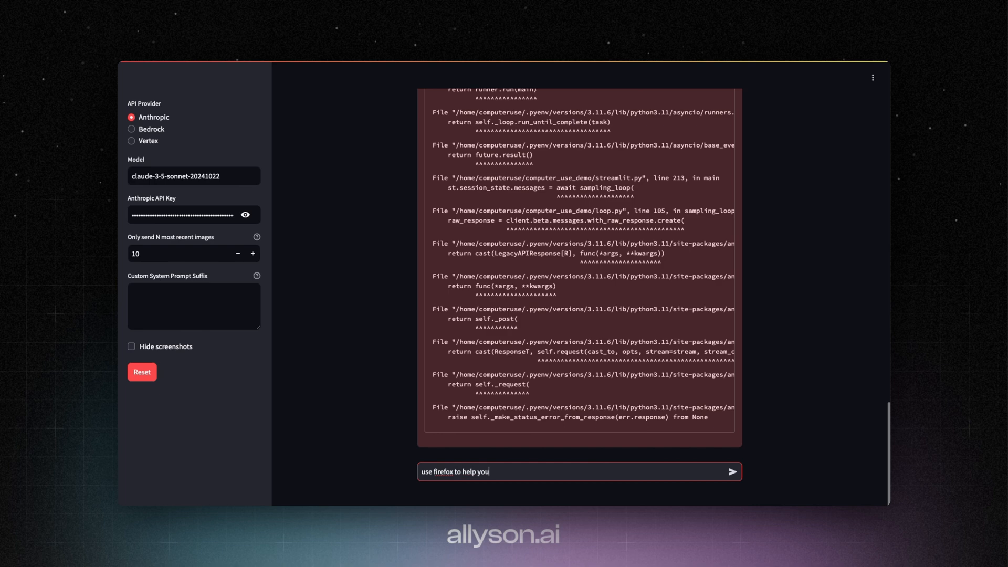
{"action": "left_click", "coordinate": [734, 471]}
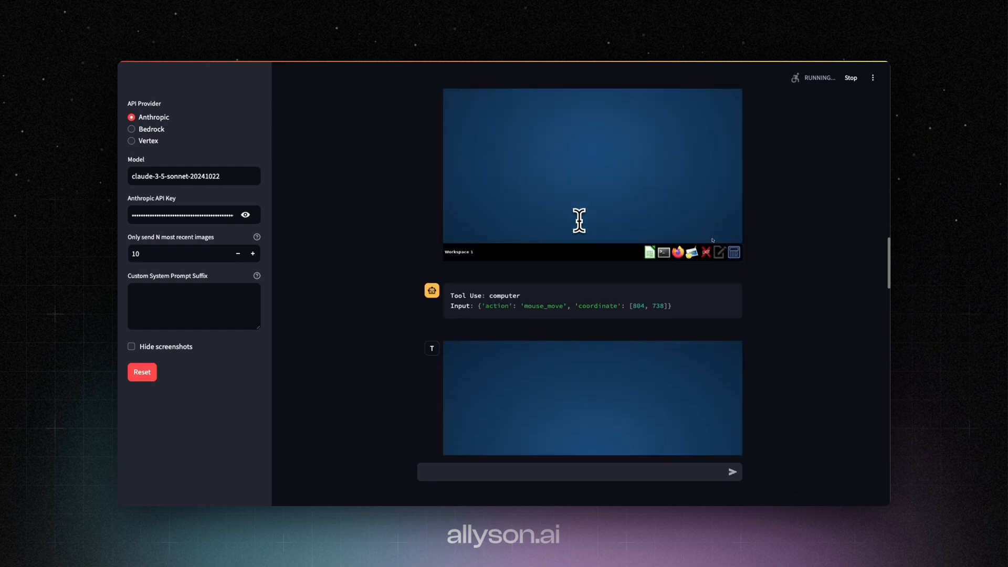
Step: Follow Claude as it opens Unsplash sunset results in Firefox and clicks into a Mailchimp page
{"action": "scroll", "scroll_direction": "down", "scroll_amount": 3}
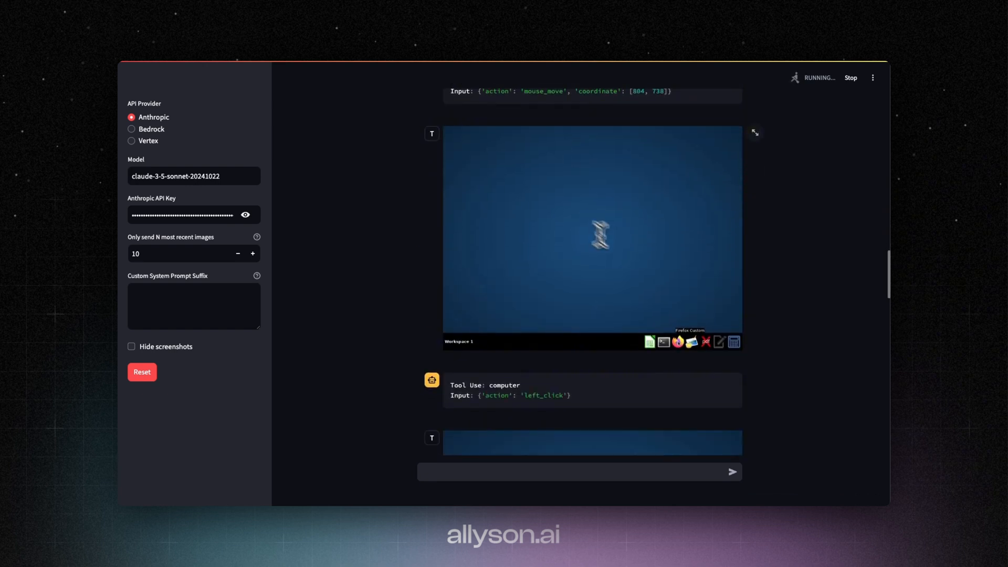
{"action": "scroll", "scroll_direction": "down", "scroll_amount": 3}
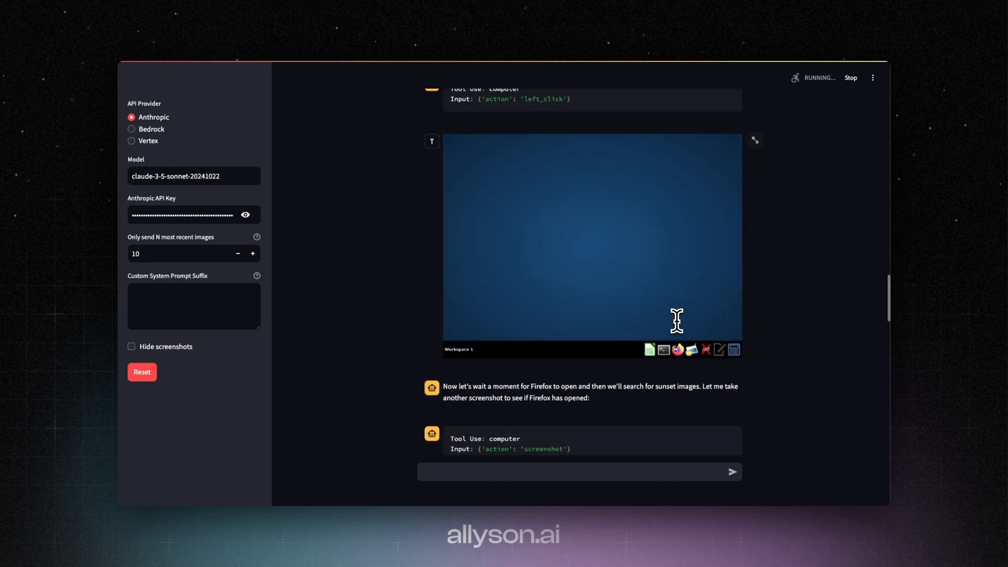
{"action": "scroll", "scroll_direction": "down", "scroll_amount": 3}
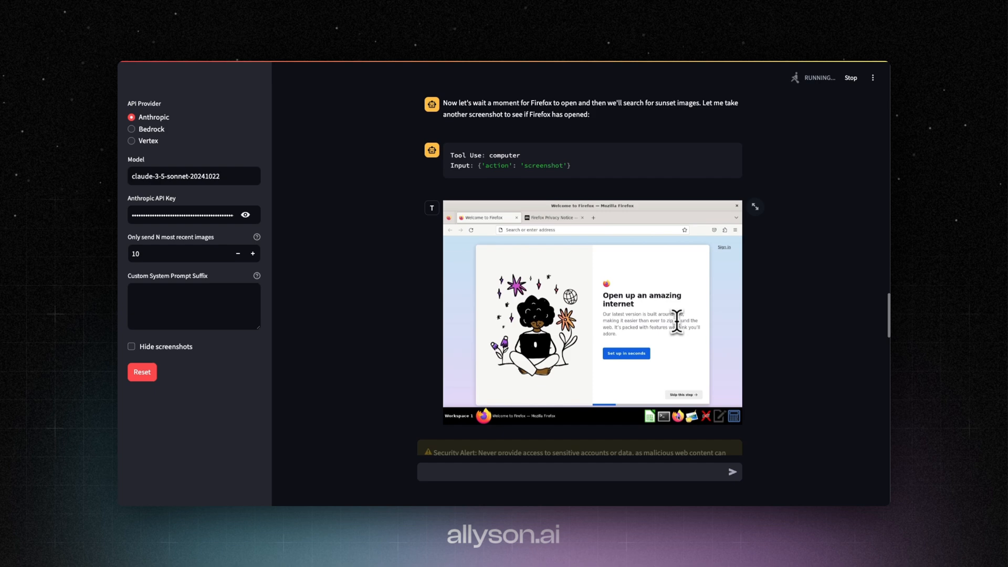
{"action": "scroll", "scroll_direction": "down", "scroll_amount": 3}
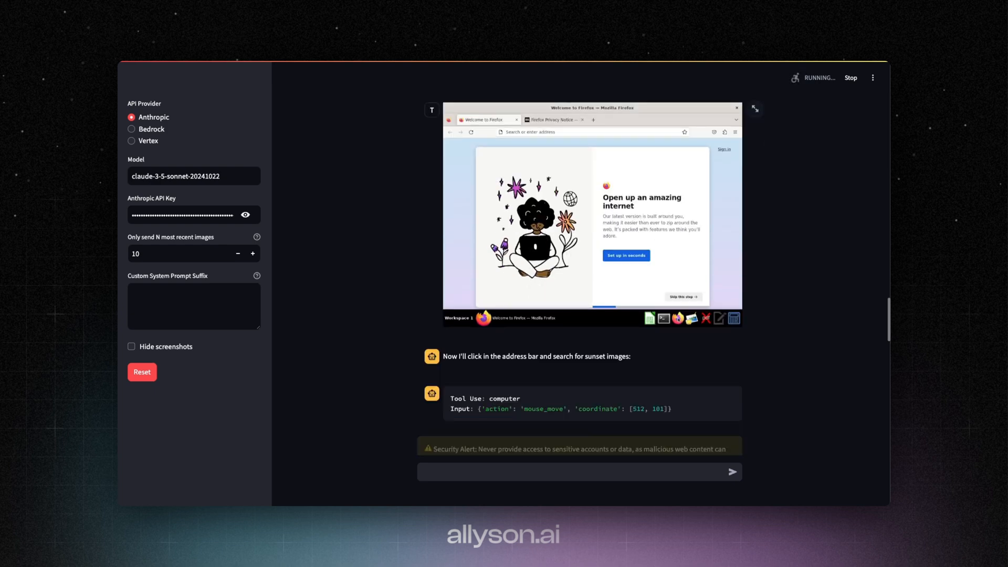
{"action": "scroll", "scroll_direction": "down", "scroll_amount": 3}
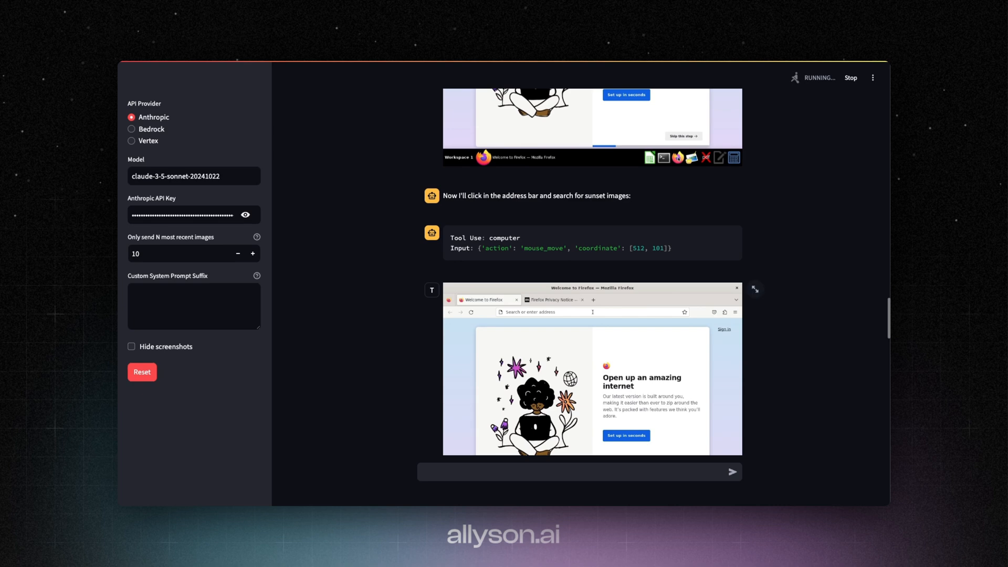
{"action": "scroll", "scroll_direction": "down", "scroll_amount": 3}
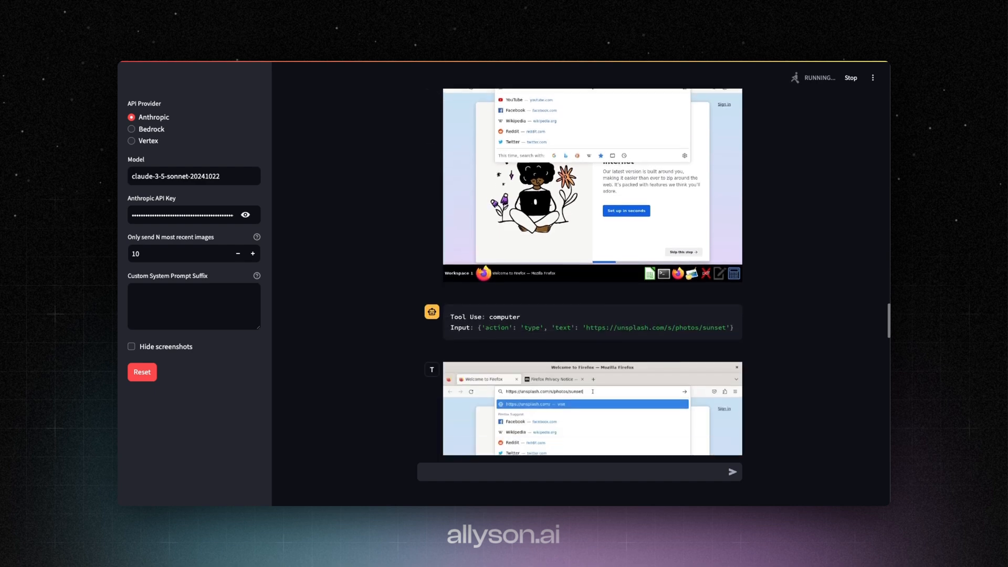
{"action": "key", "text": "Return"}
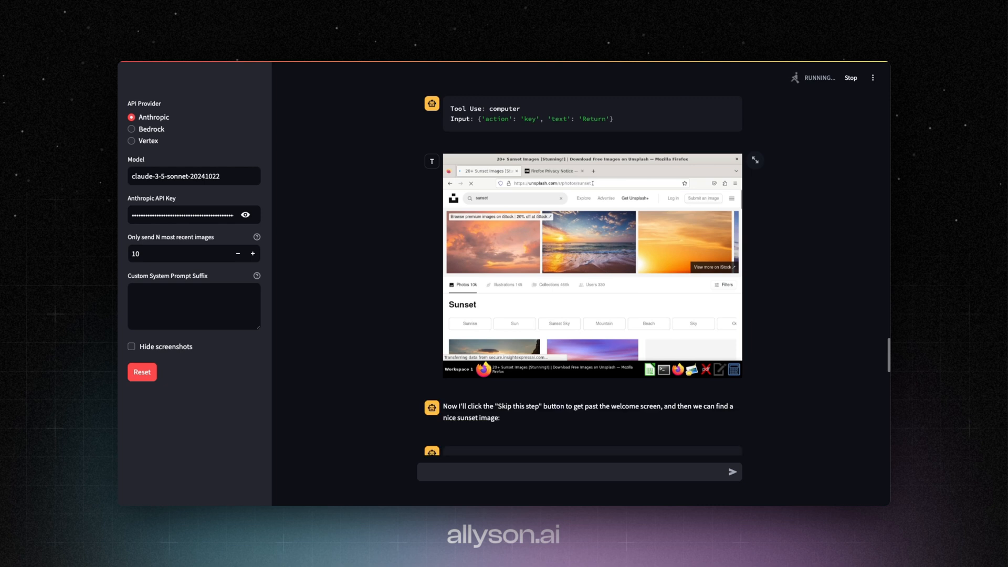
{"action": "scroll", "scroll_direction": "down", "scroll_amount": 3}
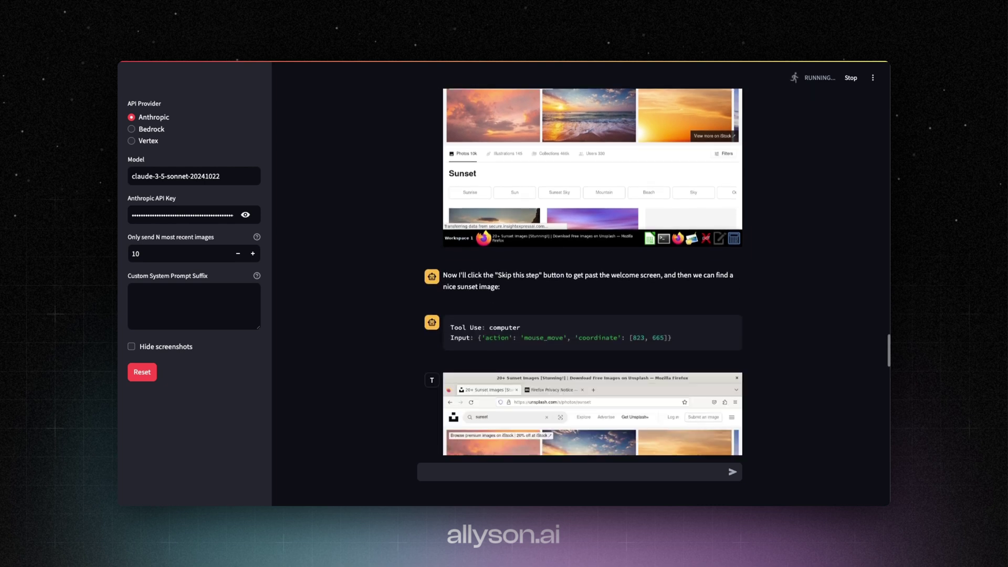
{"action": "scroll", "scroll_direction": "down", "scroll_amount": 3}
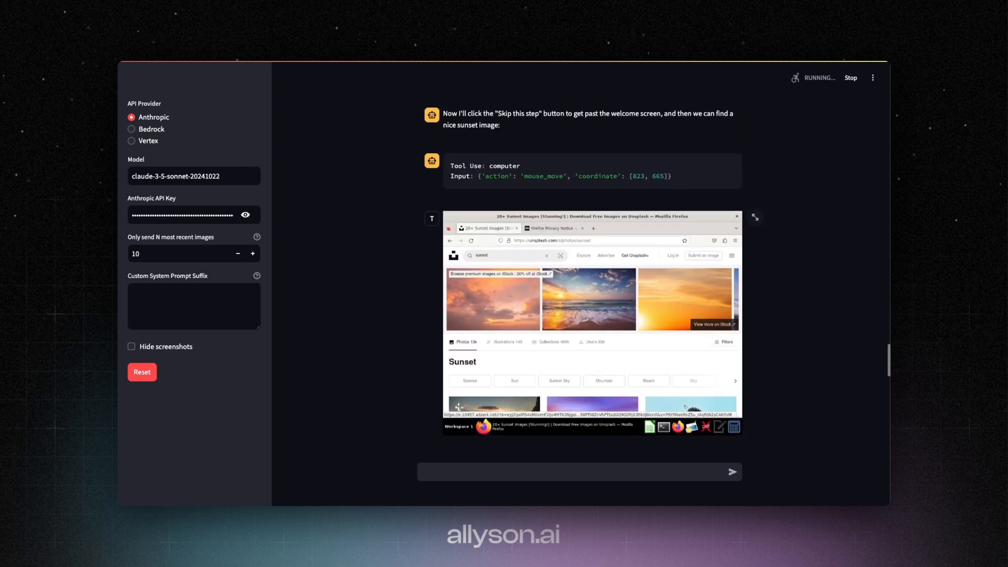
{"action": "scroll", "scroll_direction": "down", "scroll_amount": 3}
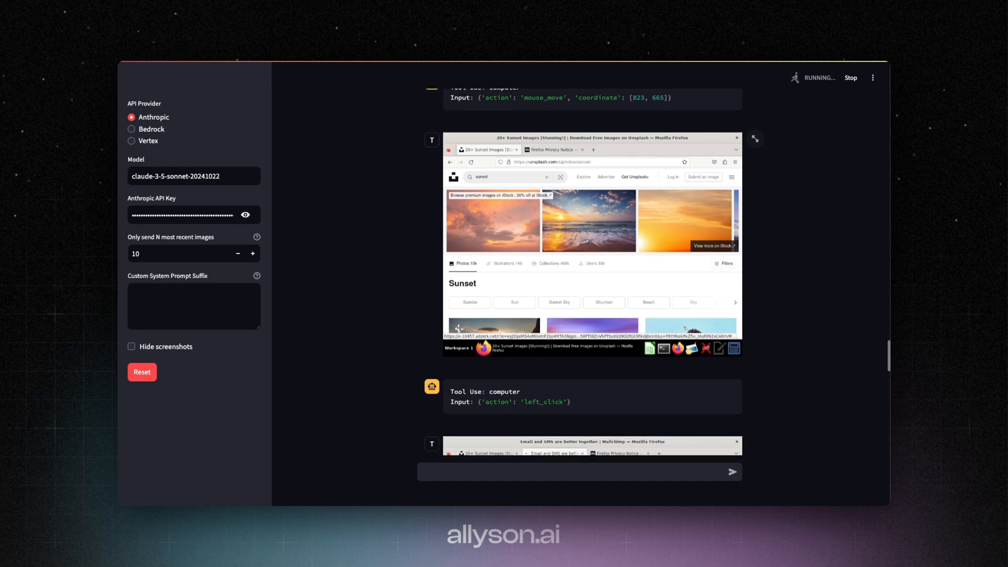
{"action": "scroll", "scroll_direction": "down", "scroll_amount": 3}
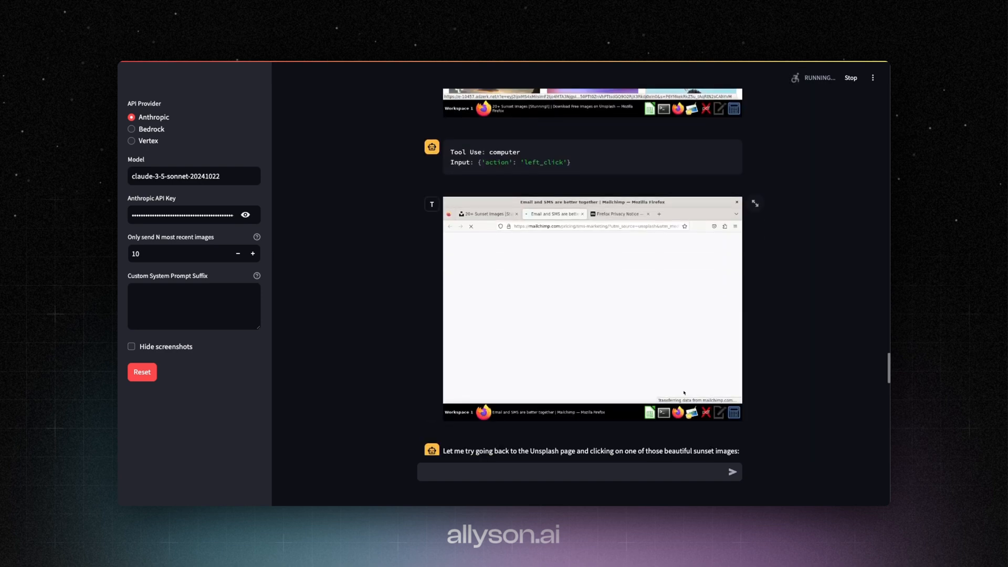
Step: Follow Claude going back from Mailchimp and reloading Unsplash's sunset search results
{"action": "scroll", "scroll_direction": "down", "scroll_amount": 3}
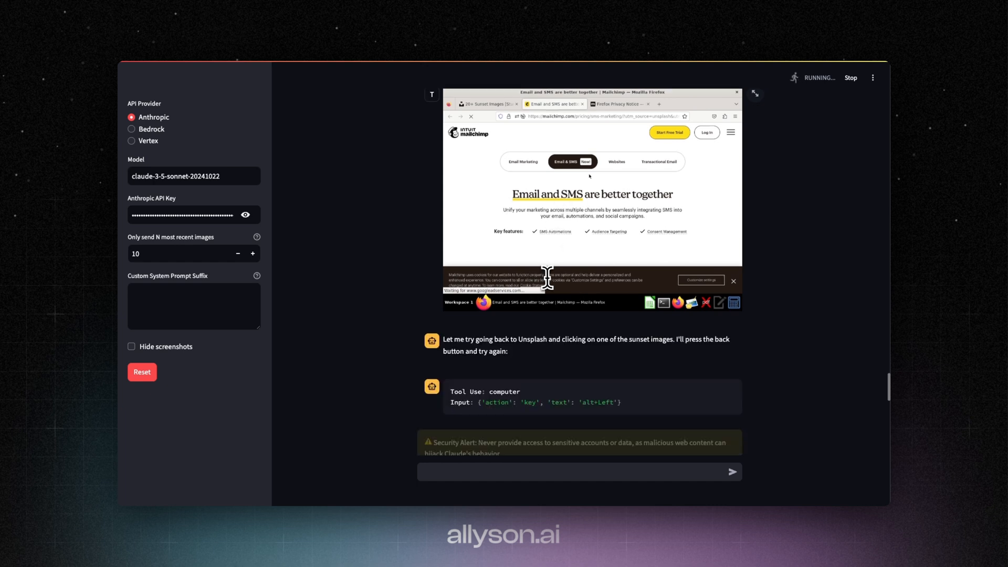
{"action": "scroll", "scroll_direction": "down", "scroll_amount": 3}
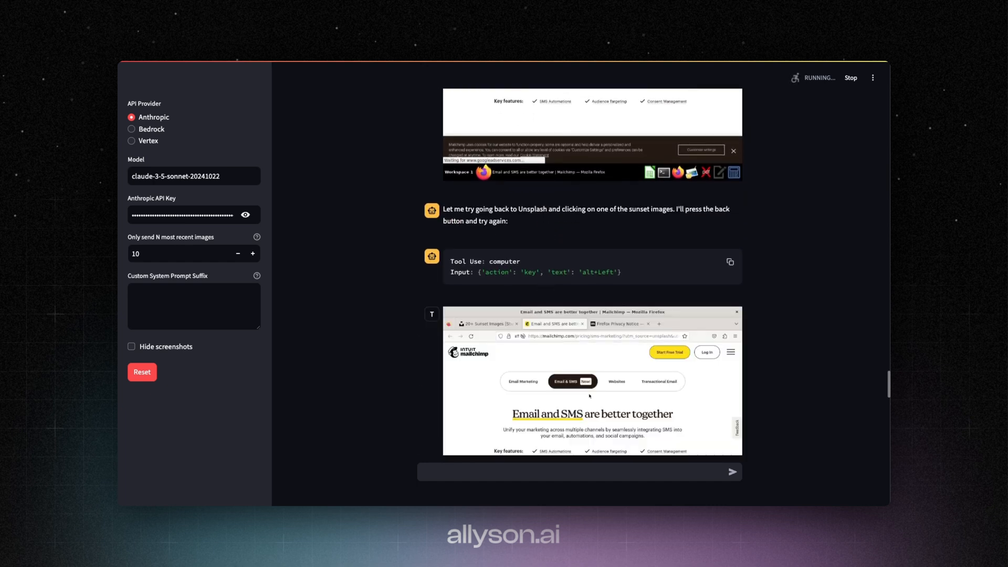
{"action": "scroll", "scroll_direction": "down", "scroll_amount": 3}
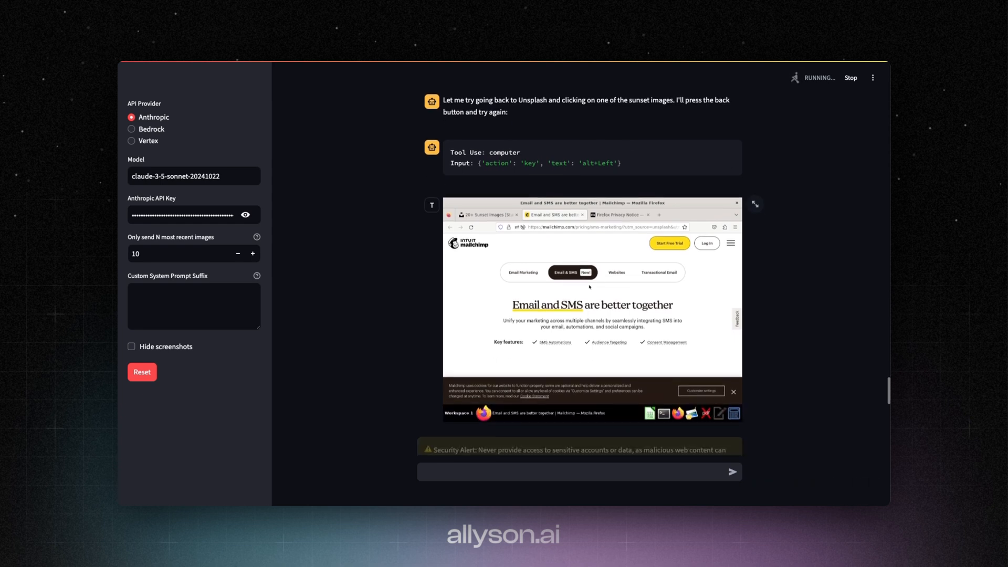
{"action": "scroll", "scroll_direction": "down", "scroll_amount": 3}
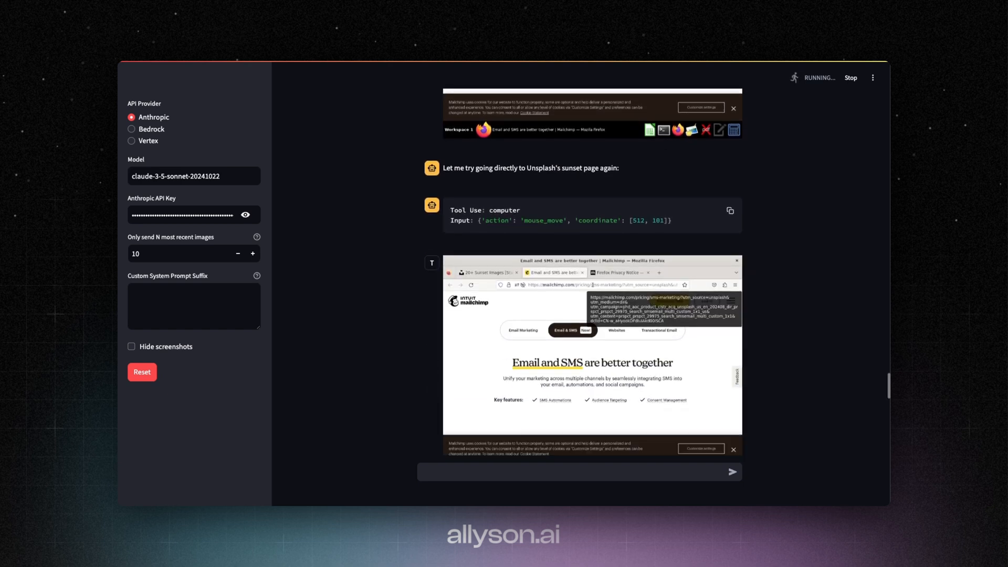
{"action": "scroll", "scroll_direction": "down", "scroll_amount": 3}
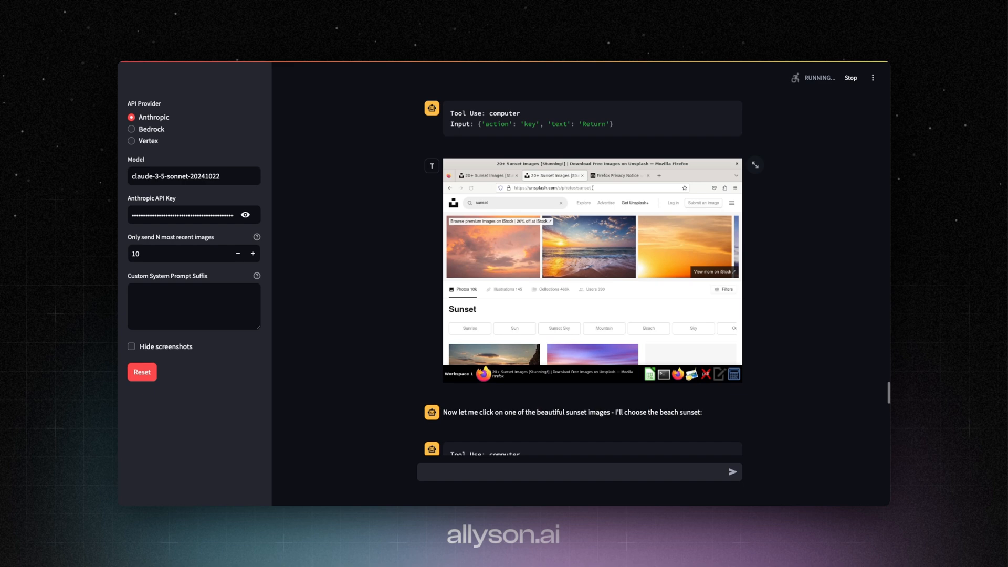
Step: Watch Claude click the beach sunset, reach iStock verification, then hit a 429 error
{"action": "scroll", "scroll_direction": "down", "scroll_amount": 3}
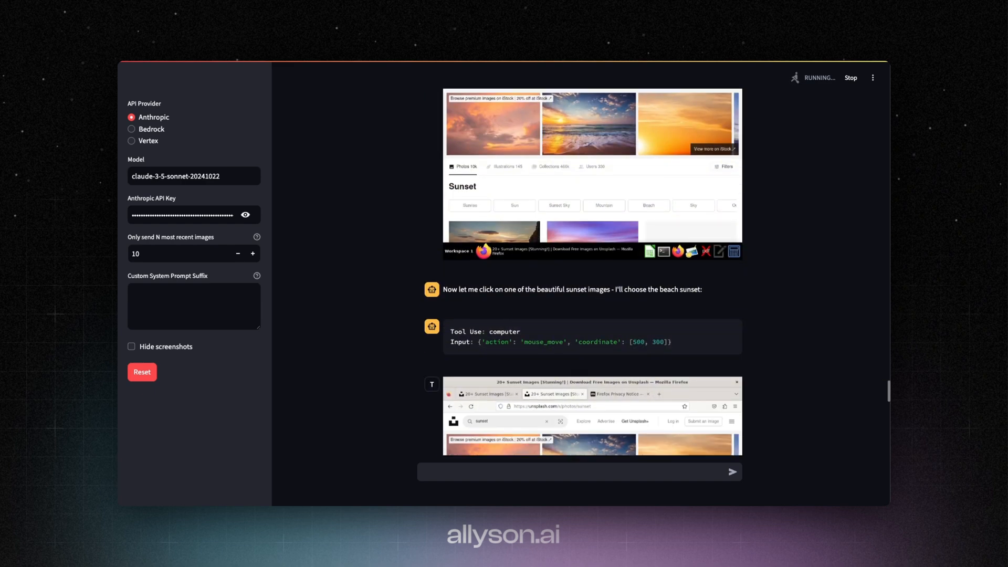
{"action": "scroll", "scroll_direction": "down", "scroll_amount": 3}
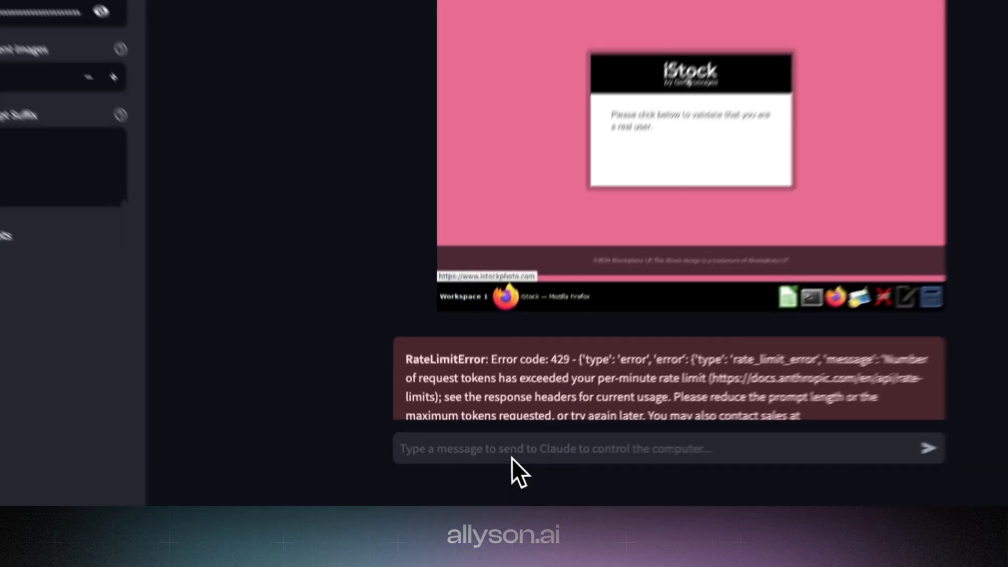
Step: Send 'continue' so Claude resumes and tries backing out of the iStock verification page
{"action": "type", "text": "con"}
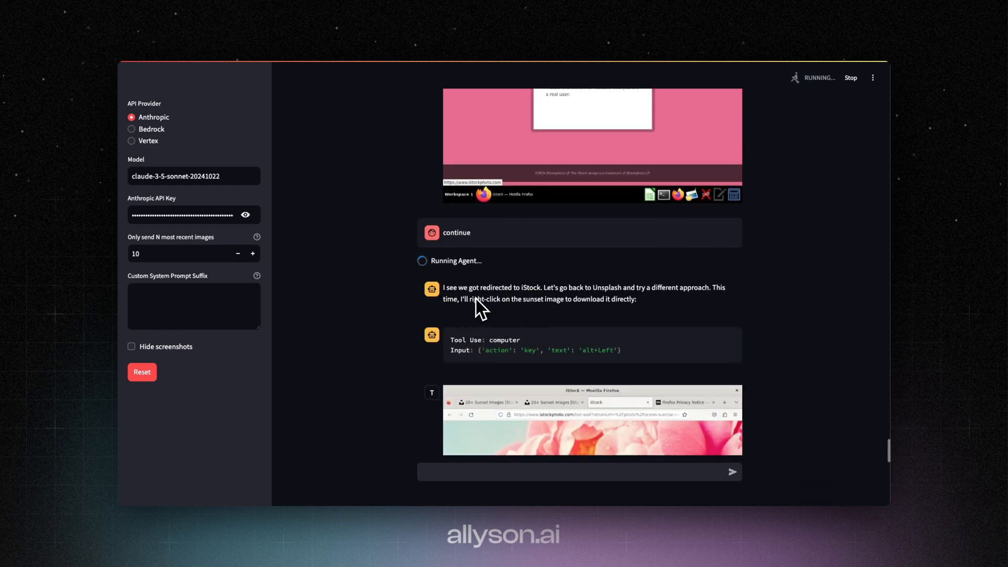
{"action": "scroll", "scroll_direction": "down", "scroll_amount": 3}
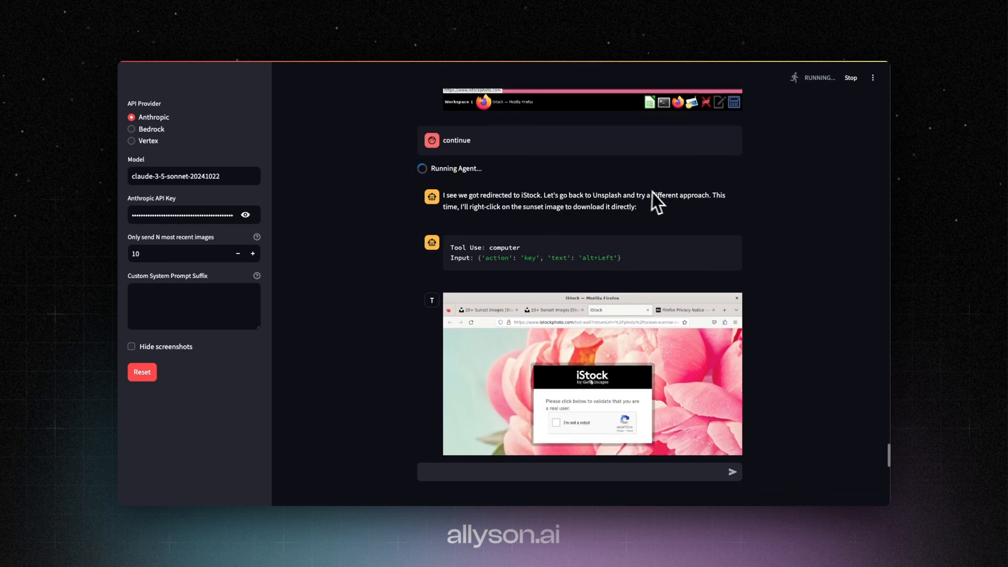
{"action": "scroll", "scroll_direction": "down", "scroll_amount": 3}
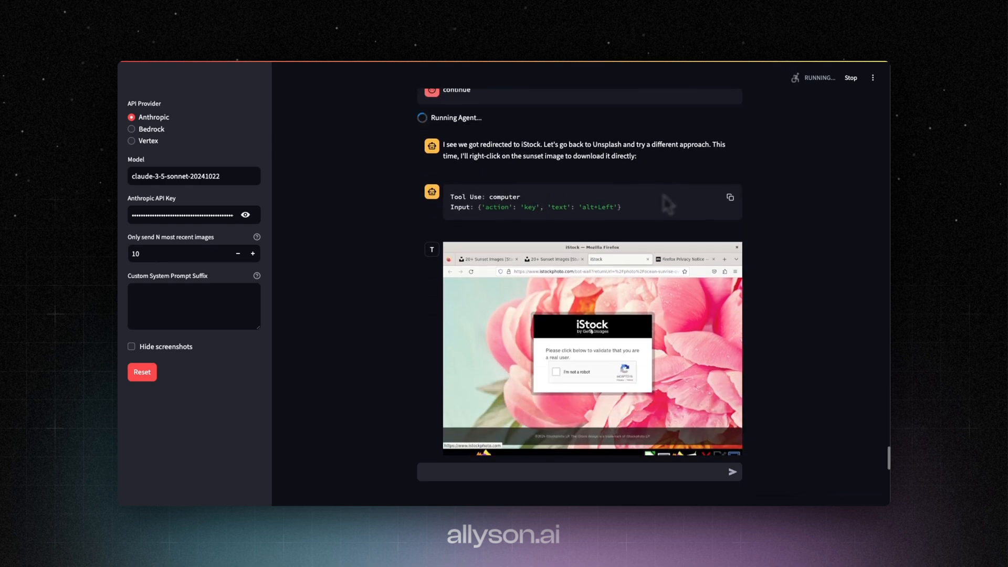
{"action": "scroll", "scroll_direction": "down", "scroll_amount": 3}
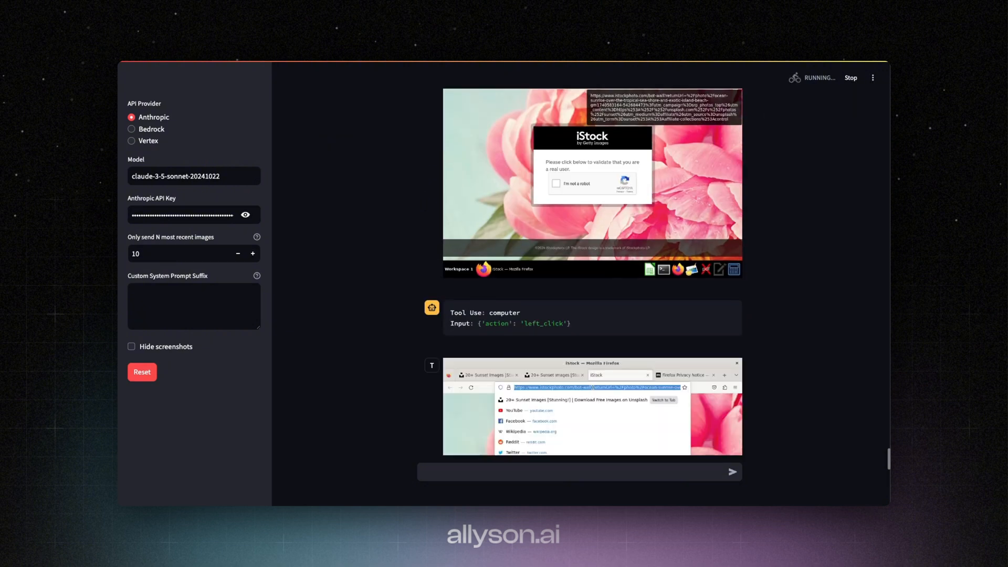
Step: Reload Unsplash sunset results and save the beach sunset image as sunset.webp
{"action": "scroll", "scroll_direction": "down", "scroll_amount": 3}
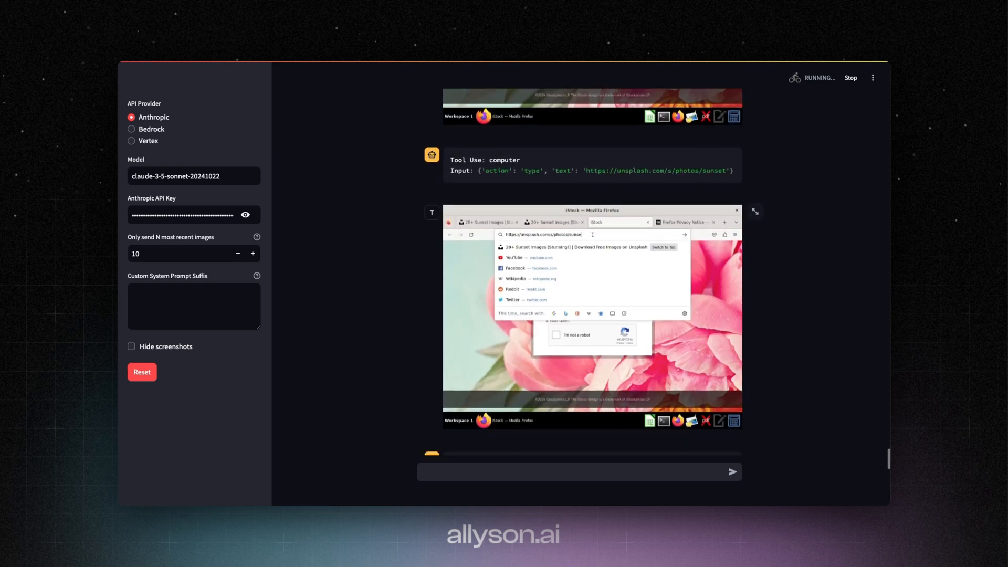
{"action": "key", "text": "Return"}
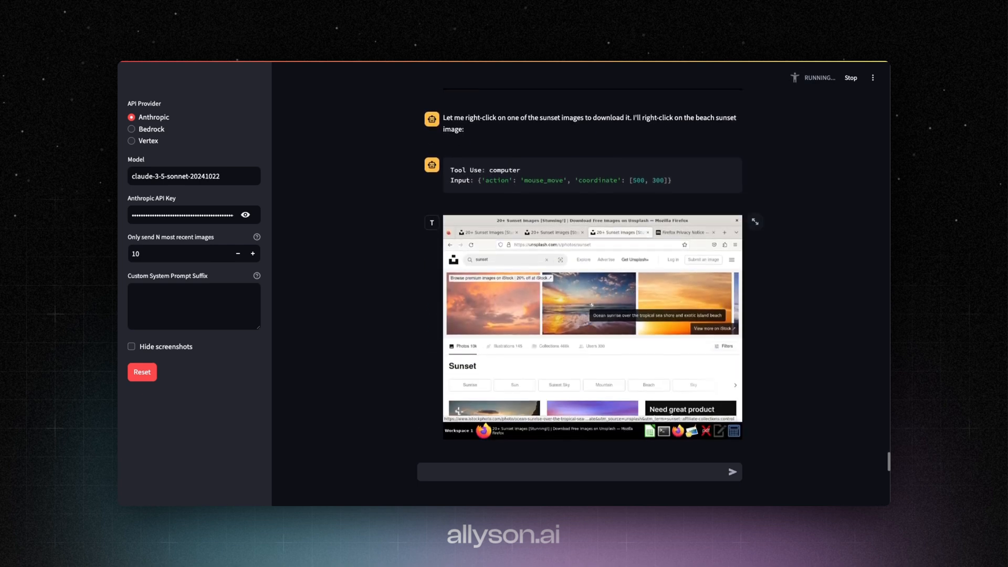
{"action": "right_click", "coordinate": [590, 316]}
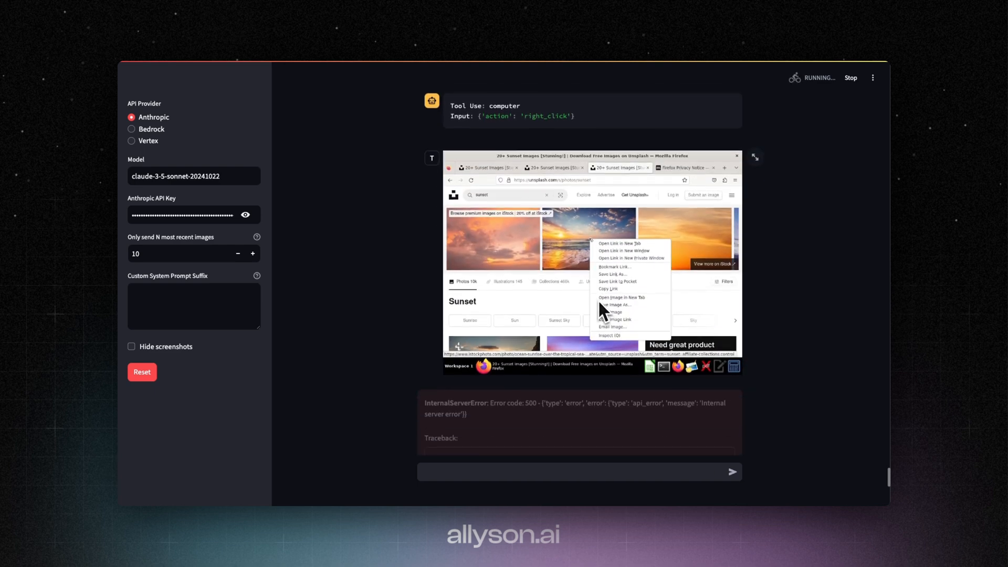
{"action": "mouse_move", "coordinate": [627, 294]}
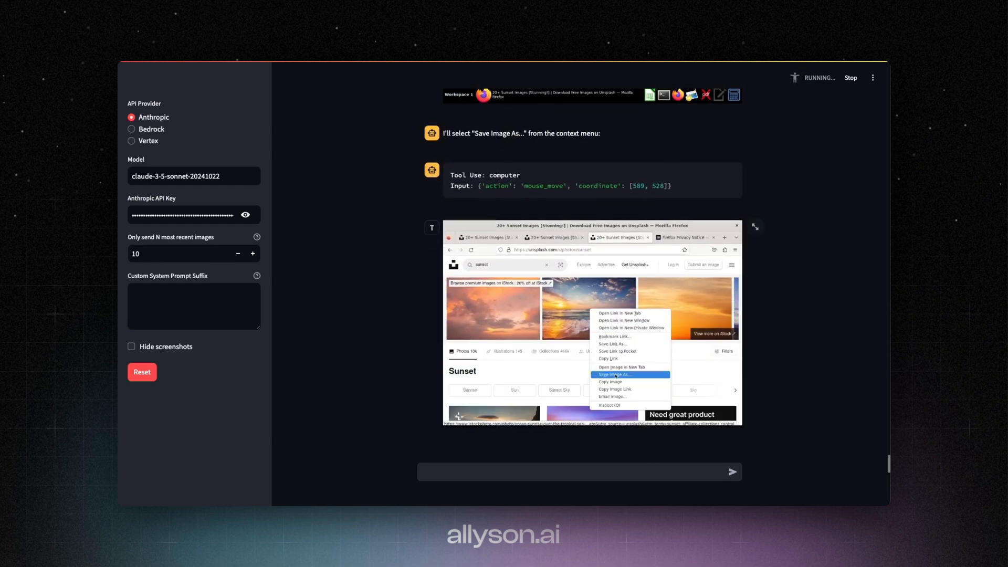
{"action": "scroll", "scroll_direction": "down", "scroll_amount": 3}
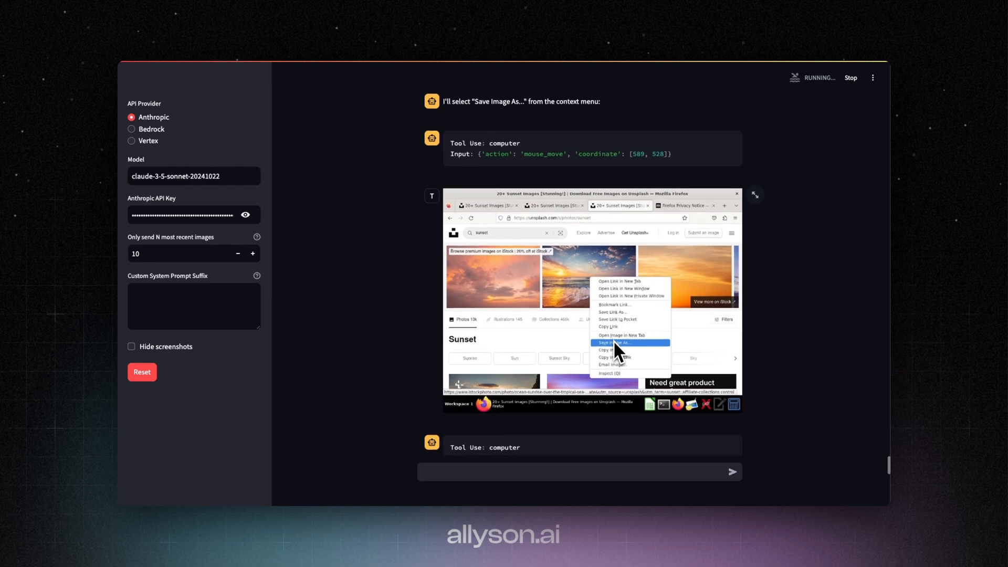
{"action": "left_click", "coordinate": [612, 343]}
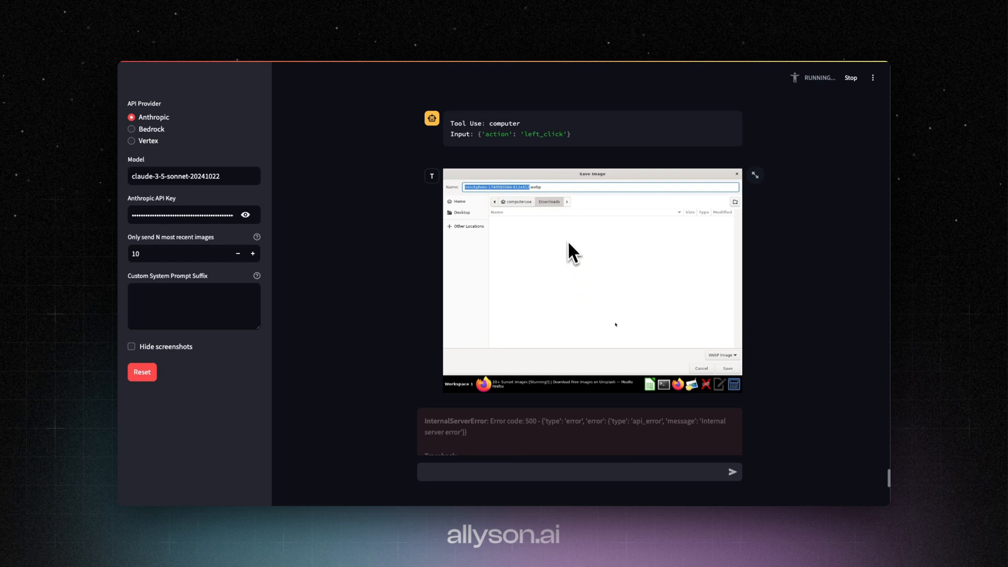
{"action": "type", "text": "sunset.webp"}
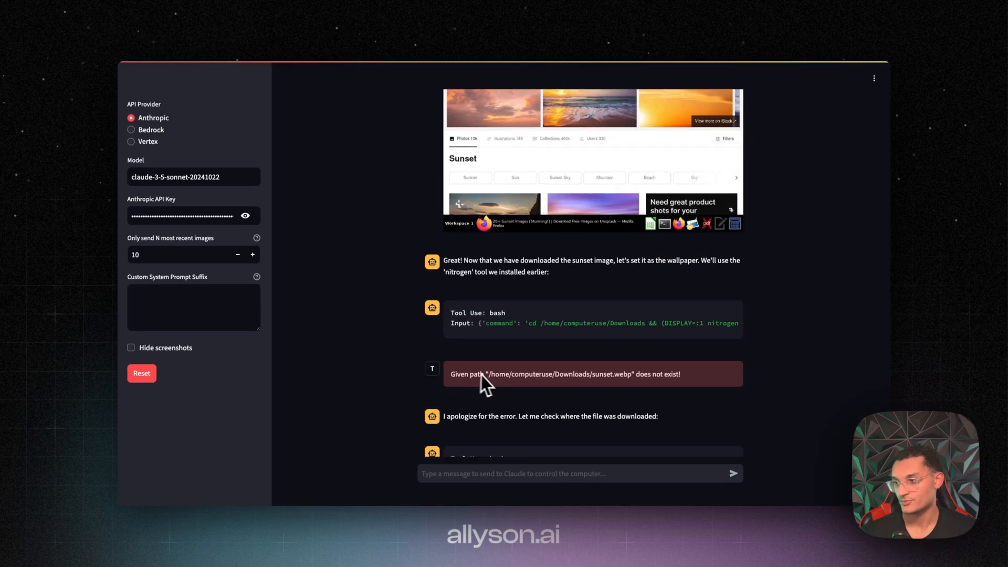
Step: Send 'continue' so Claude finds sunset.webp.webp and retries the wallpaper with nitrogen and gsettings
{"action": "scroll", "scroll_direction": "down", "scroll_amount": 3}
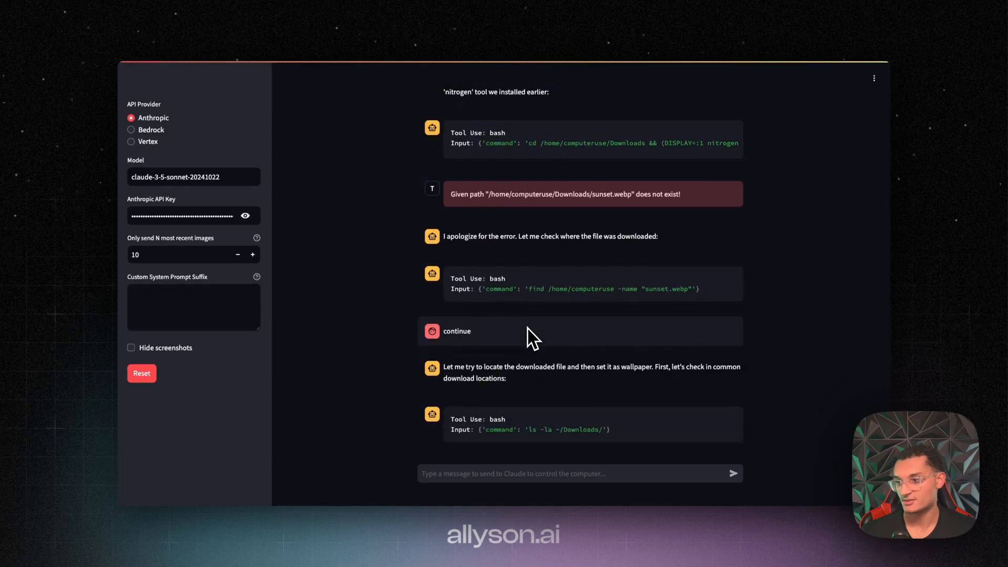
{"action": "scroll", "scroll_direction": "down", "scroll_amount": 3}
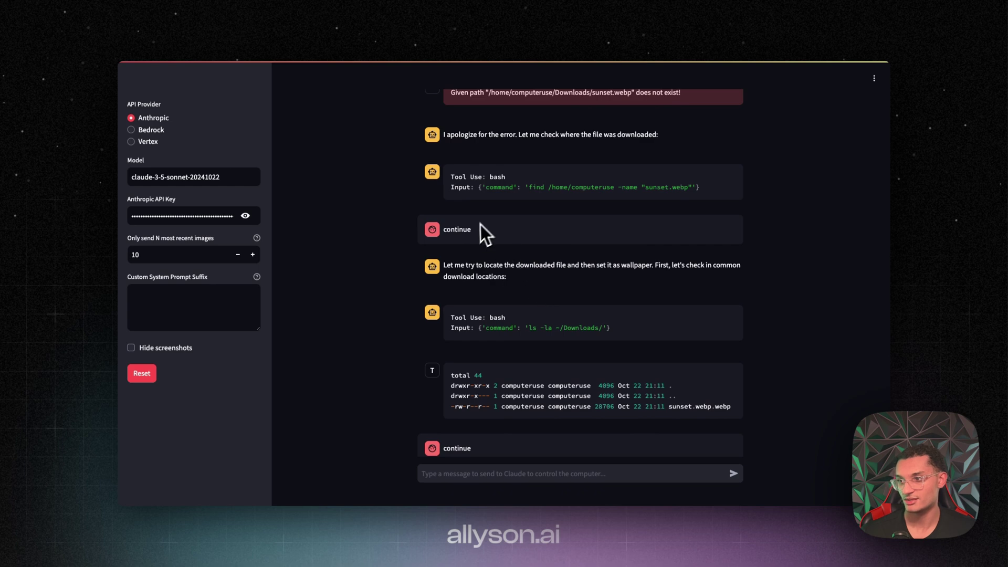
{"action": "scroll", "scroll_direction": "down", "scroll_amount": 3}
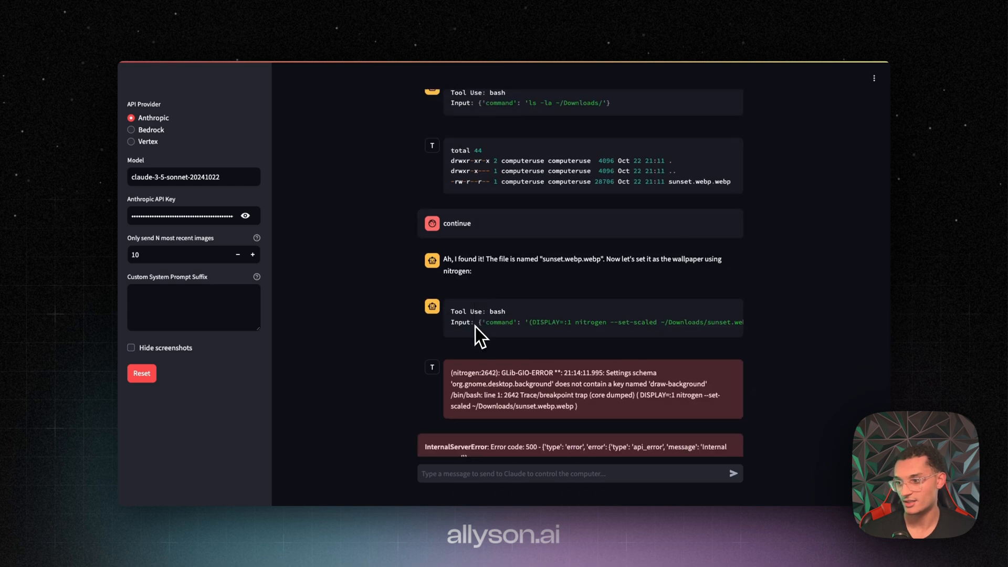
{"action": "scroll", "scroll_direction": "down", "scroll_amount": 3}
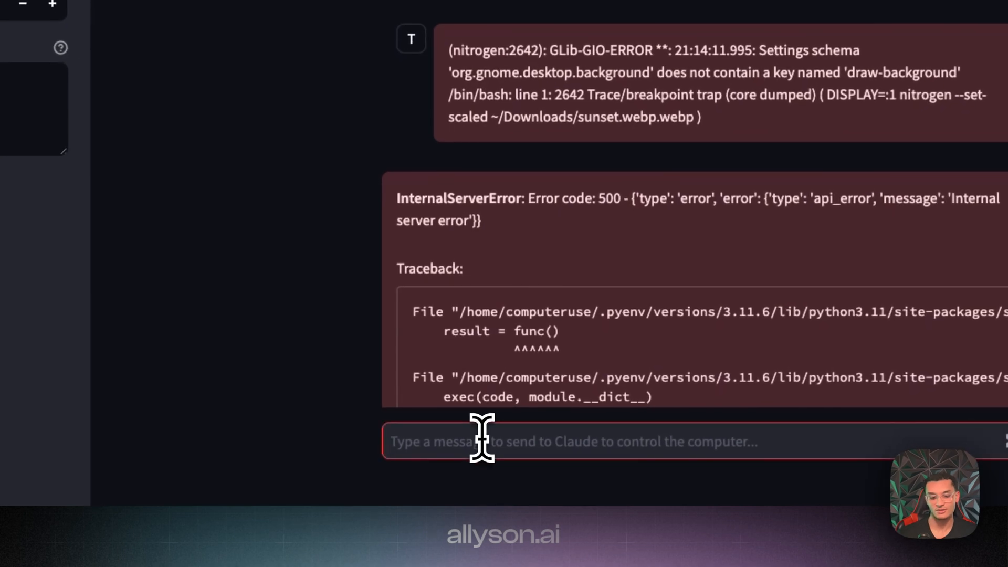
{"action": "left_click", "coordinate": [480, 441]}
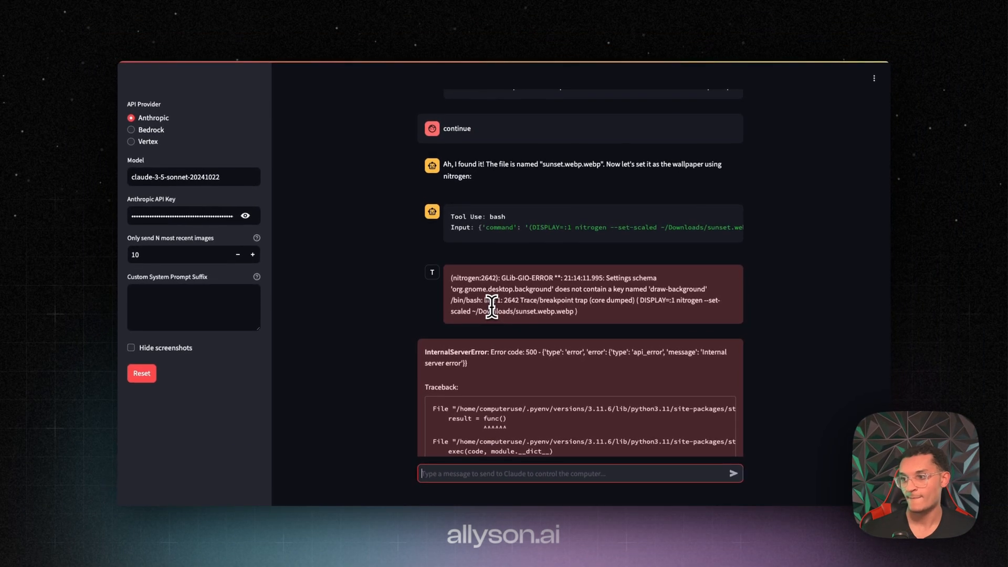
{"action": "mouse_move", "coordinate": [509, 269]}
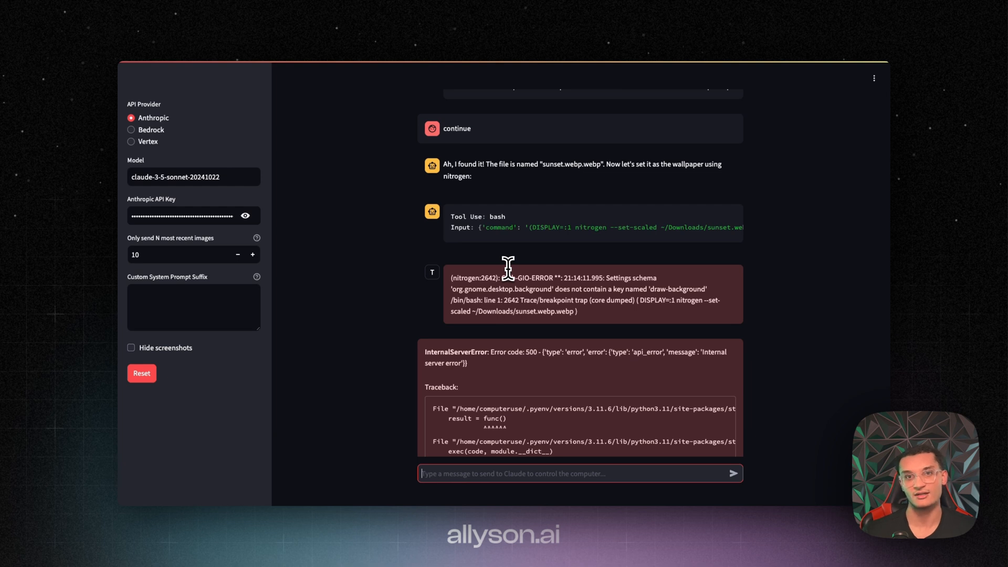
{"action": "left_click", "coordinate": [733, 473]}
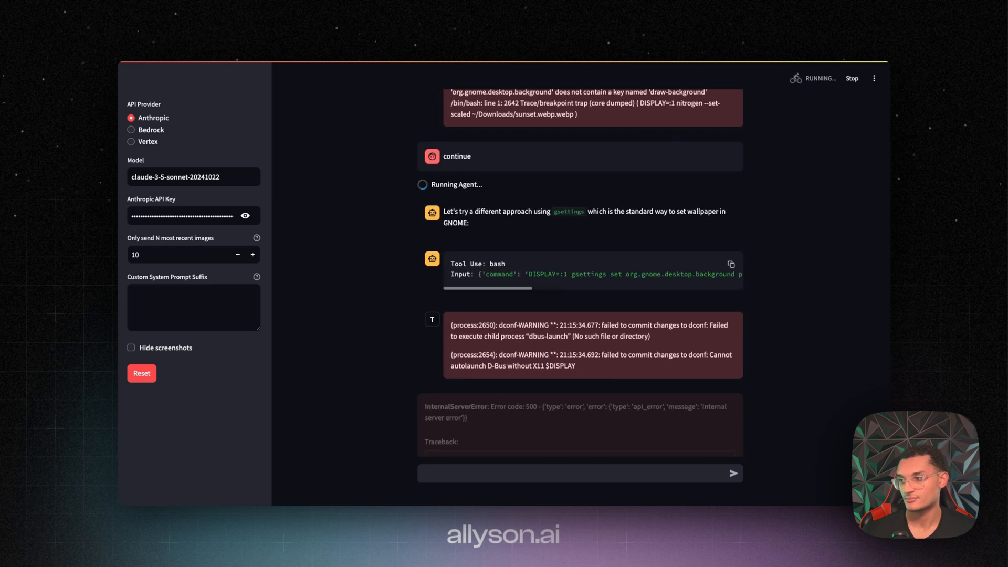
Step: Scroll the chat as the agent closes Firefox with Alt+F4 to reach the desktop
{"action": "scroll", "scroll_direction": "down", "scroll_amount": 3}
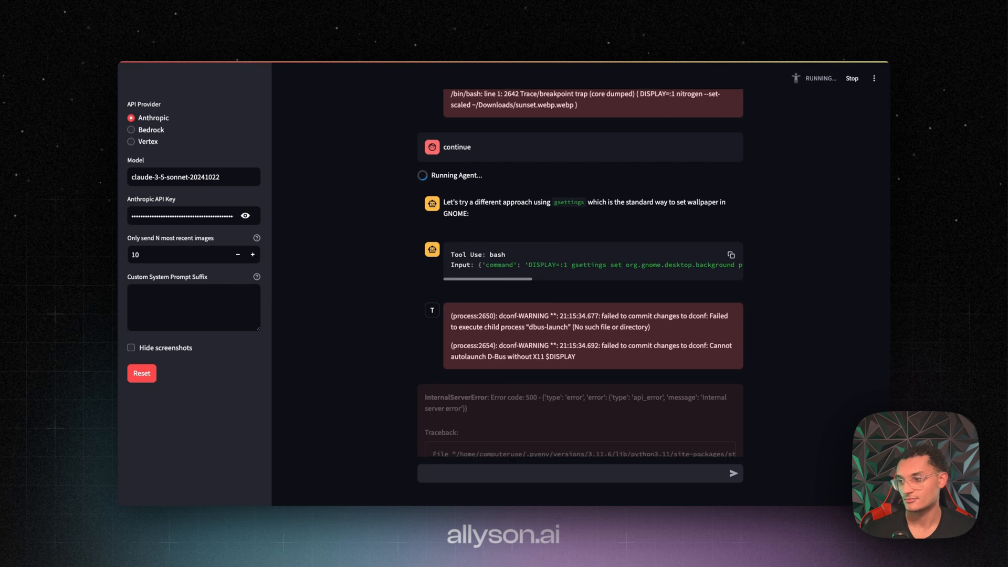
{"action": "scroll", "scroll_direction": "down", "scroll_amount": 3}
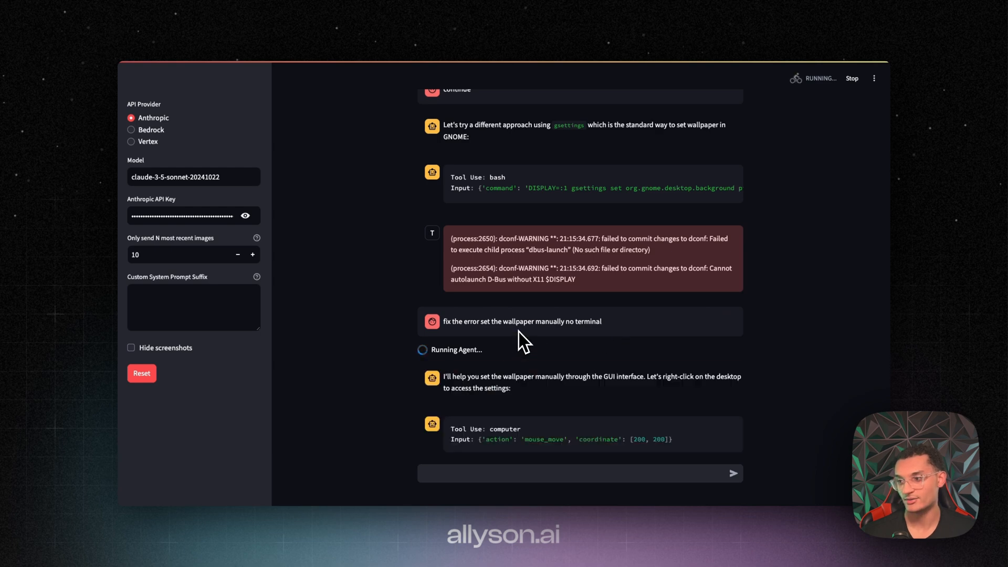
{"action": "scroll", "scroll_direction": "down", "scroll_amount": 3}
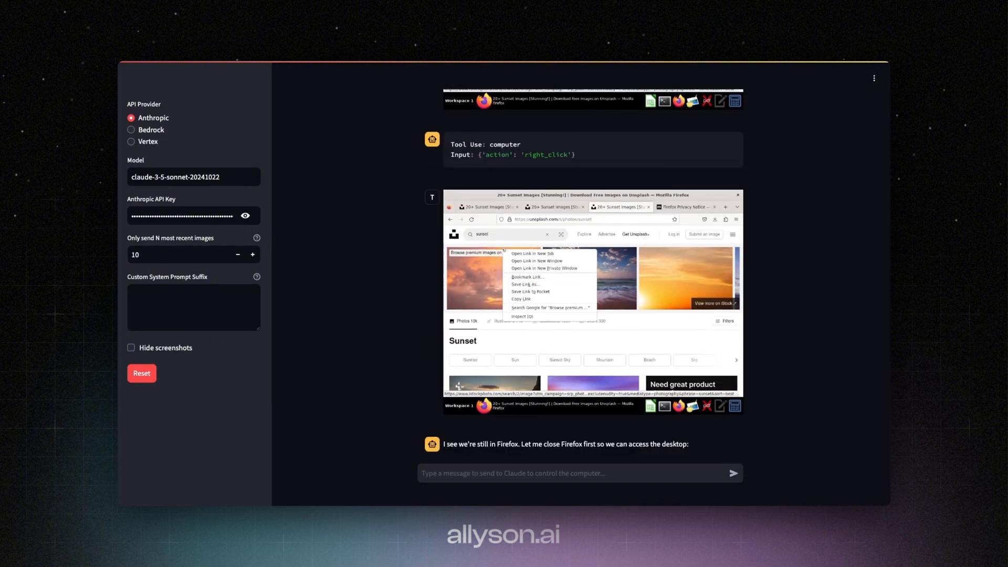
{"action": "key", "text": "alt+F4"}
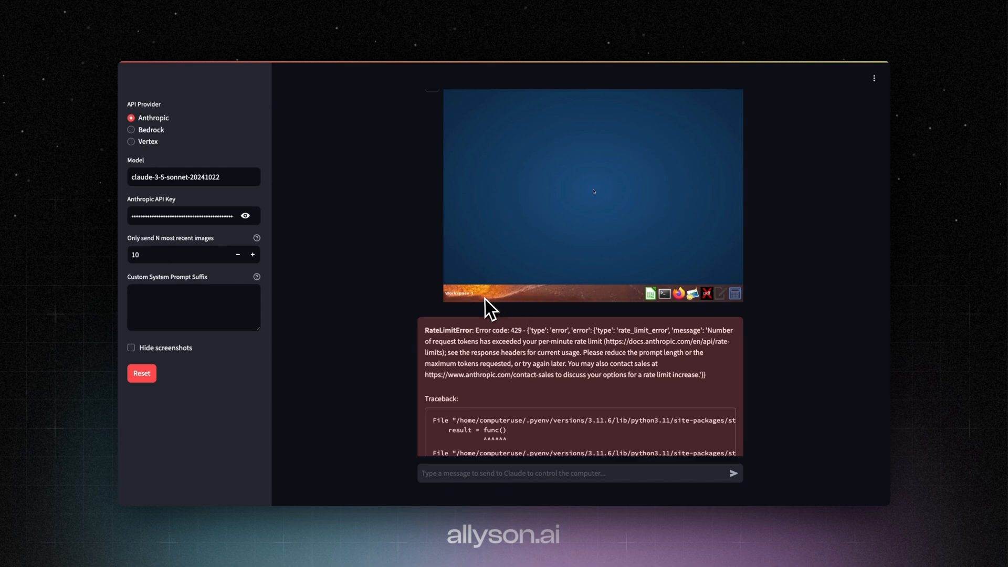
Step: Report that only the bottom panel changed while the main screen stays blue, then send 'continue'
{"action": "scroll", "scroll_direction": "down", "scroll_amount": 3}
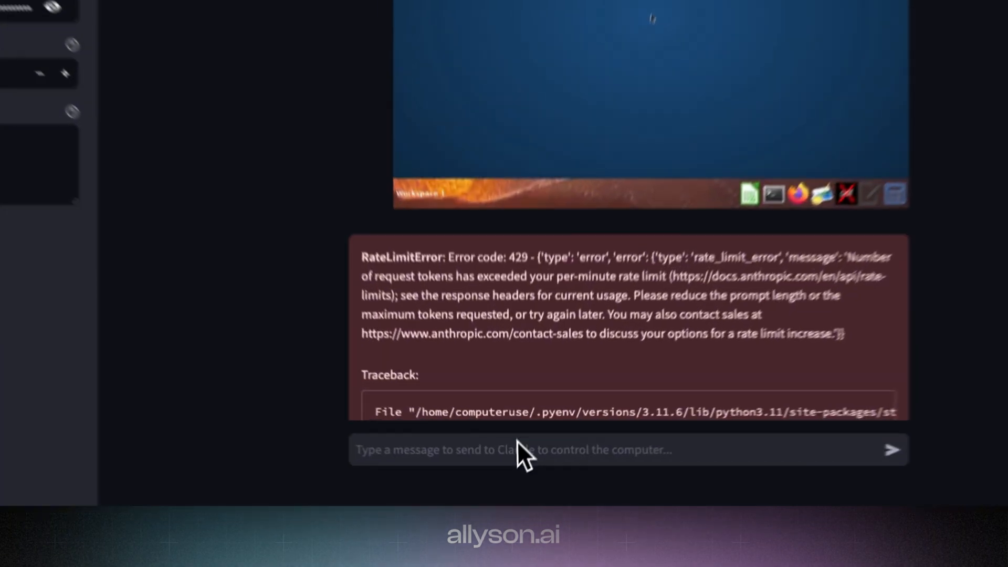
{"action": "type", "text": "cont"}
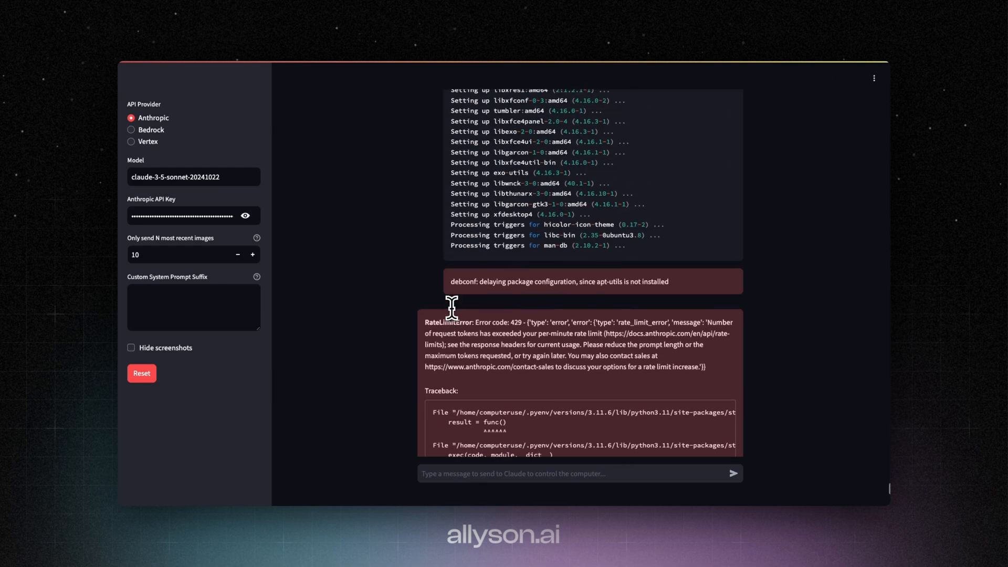
{"action": "type", "text": "continue the bottom panel is showing its changed but the main screen is still blue"}
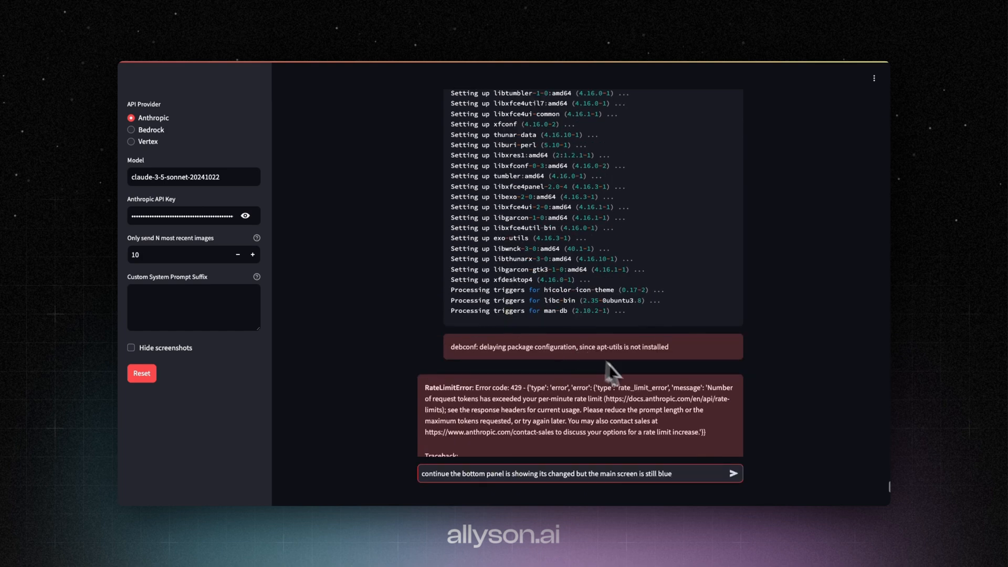
{"action": "mouse_move", "coordinate": [603, 477]}
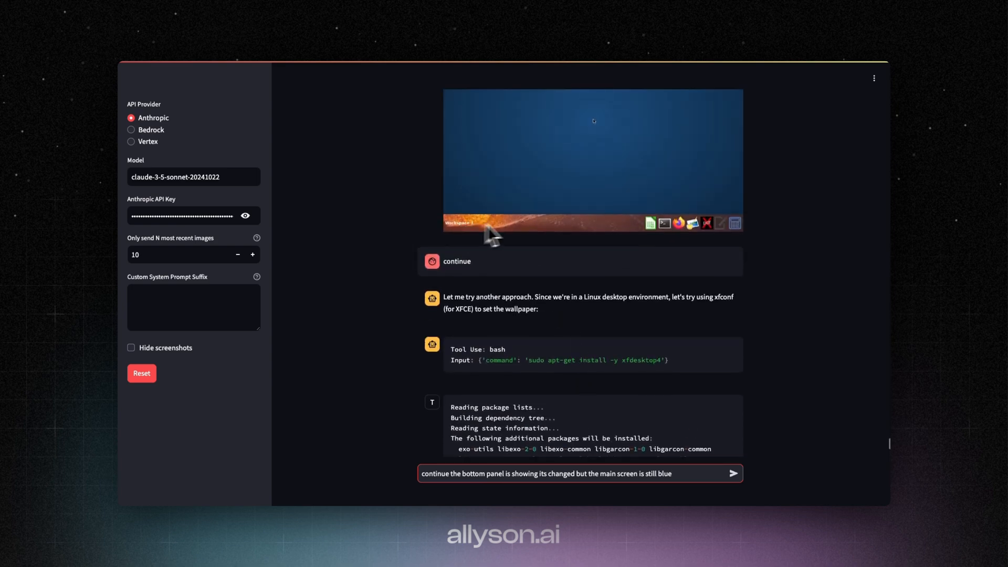
{"action": "mouse_move", "coordinate": [695, 327]}
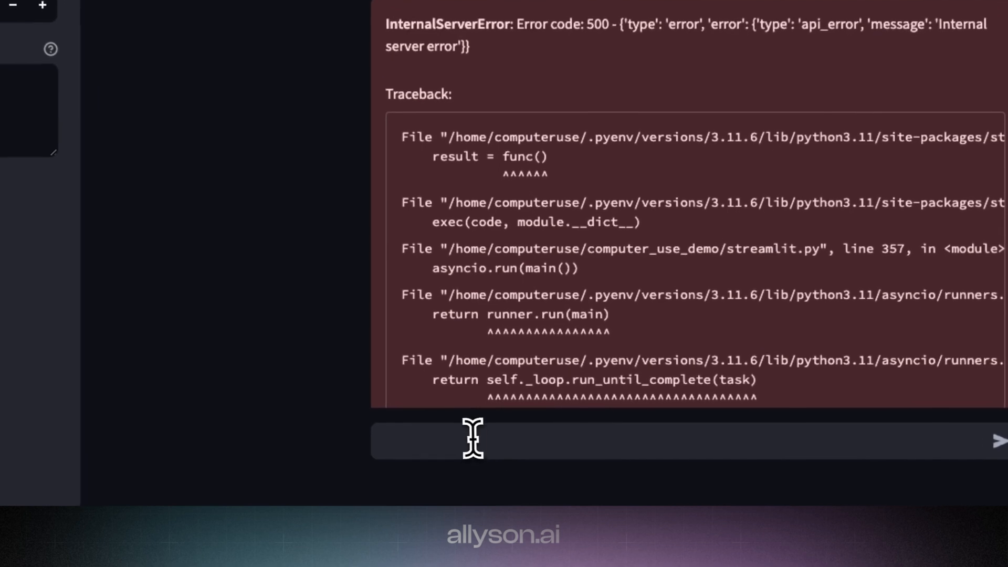
{"action": "type", "text": "continu"}
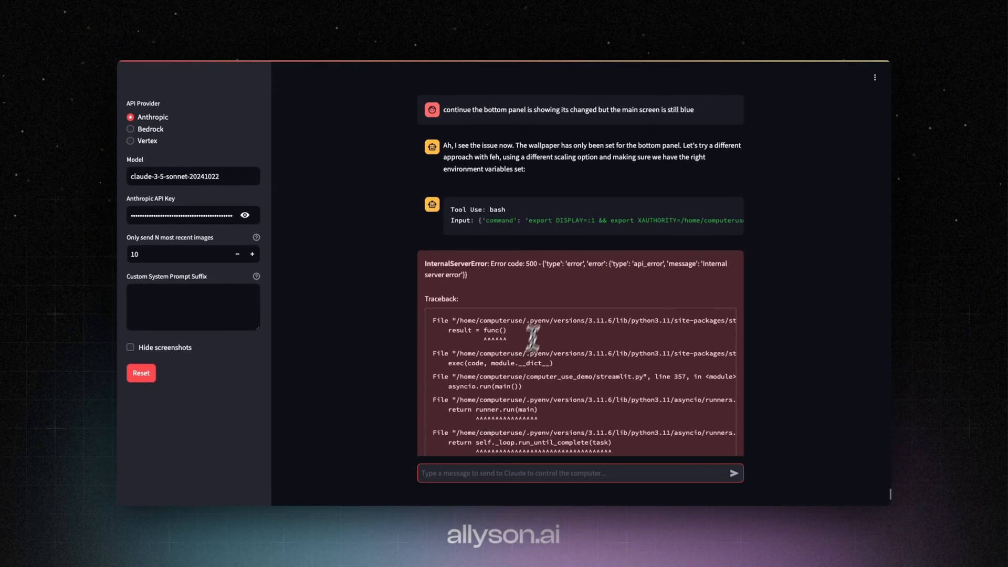
{"action": "left_click", "coordinate": [733, 473]}
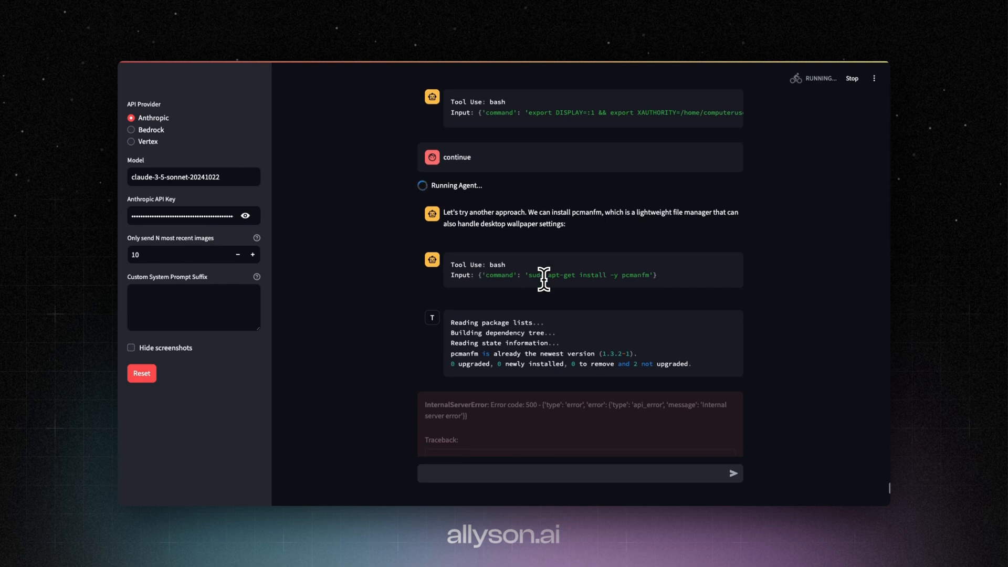
Step: Follow the agent installing hsetroot and applying sunset.webp.webp until a rate-limit error appears
{"action": "scroll", "scroll_direction": "down", "scroll_amount": 3}
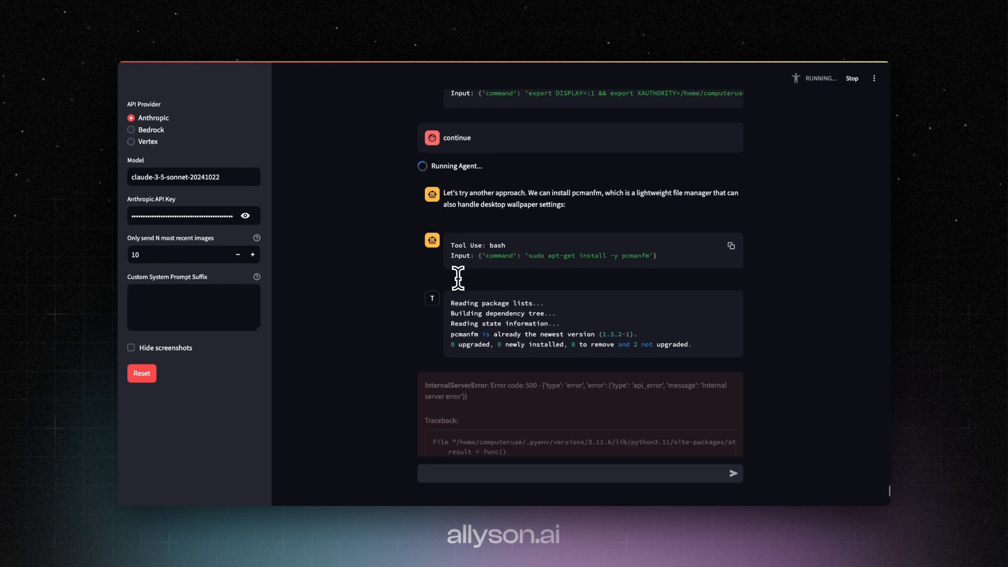
{"action": "scroll", "scroll_direction": "down", "scroll_amount": 3}
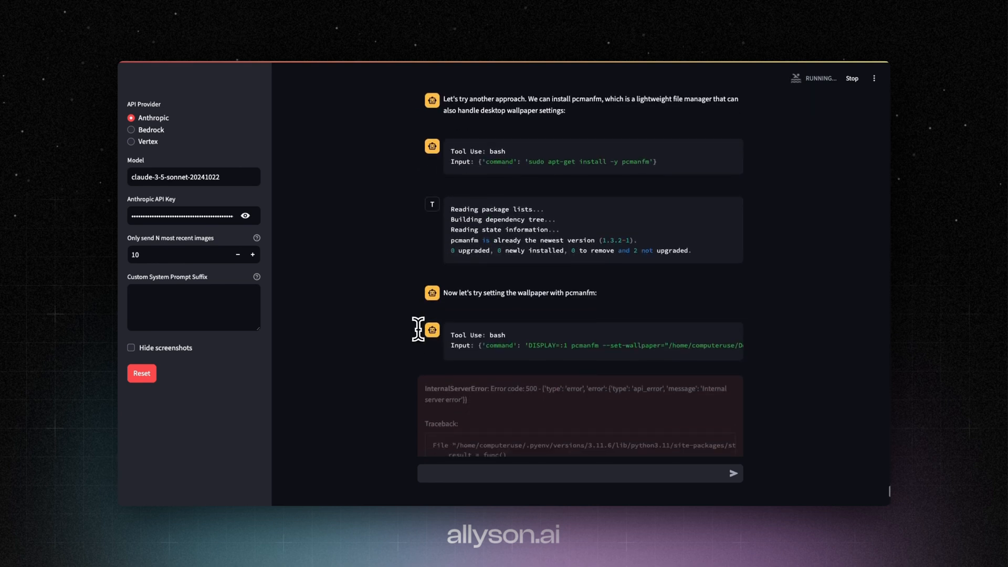
{"action": "scroll", "scroll_direction": "down", "scroll_amount": 3}
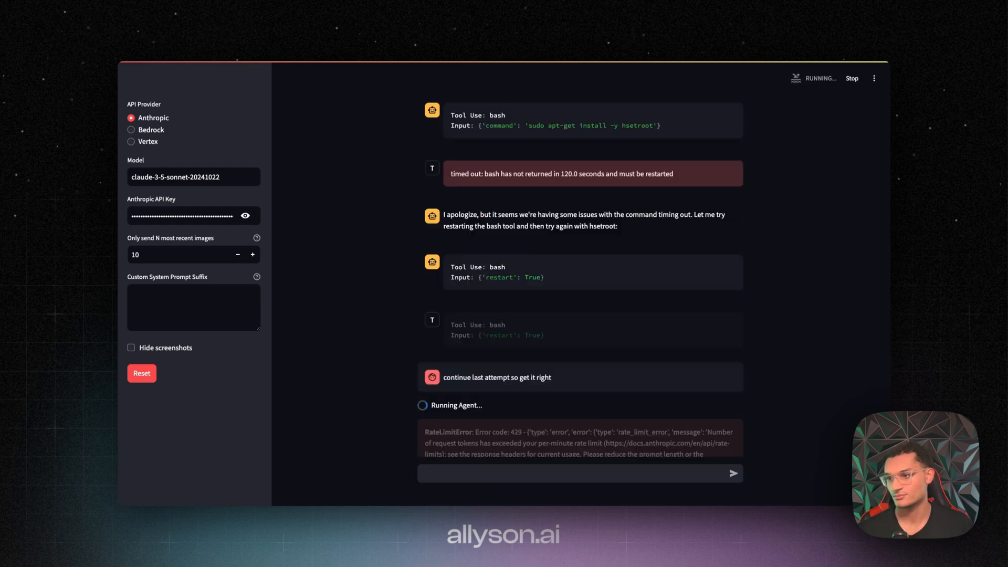
{"action": "scroll", "scroll_direction": "down", "scroll_amount": 3}
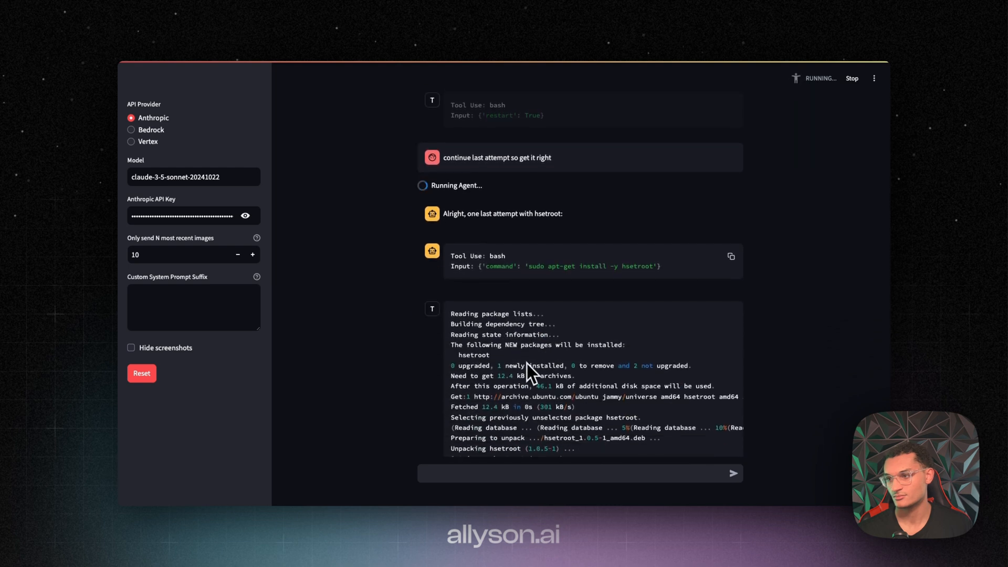
{"action": "scroll", "scroll_direction": "down", "scroll_amount": 3}
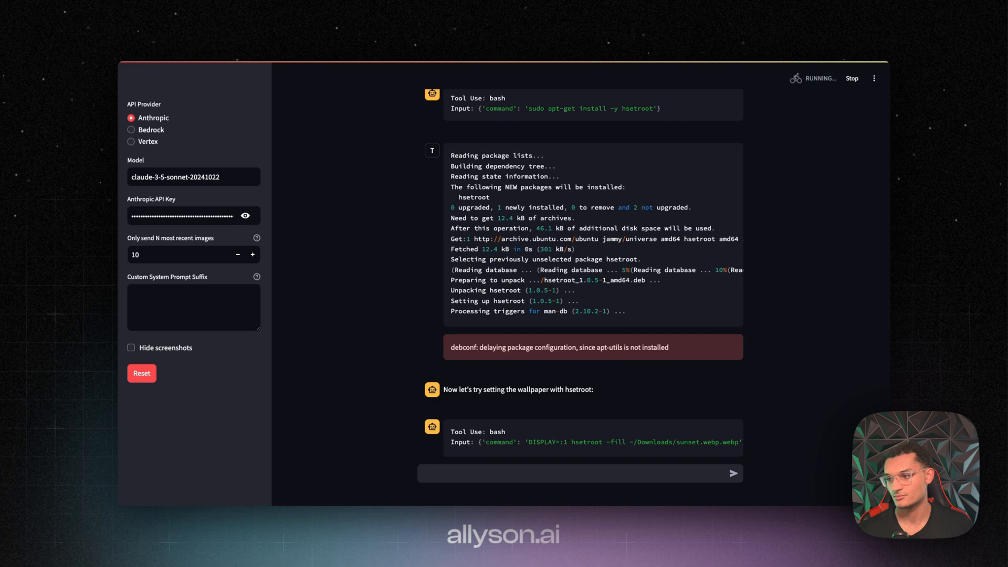
{"action": "scroll", "scroll_direction": "down", "scroll_amount": 3}
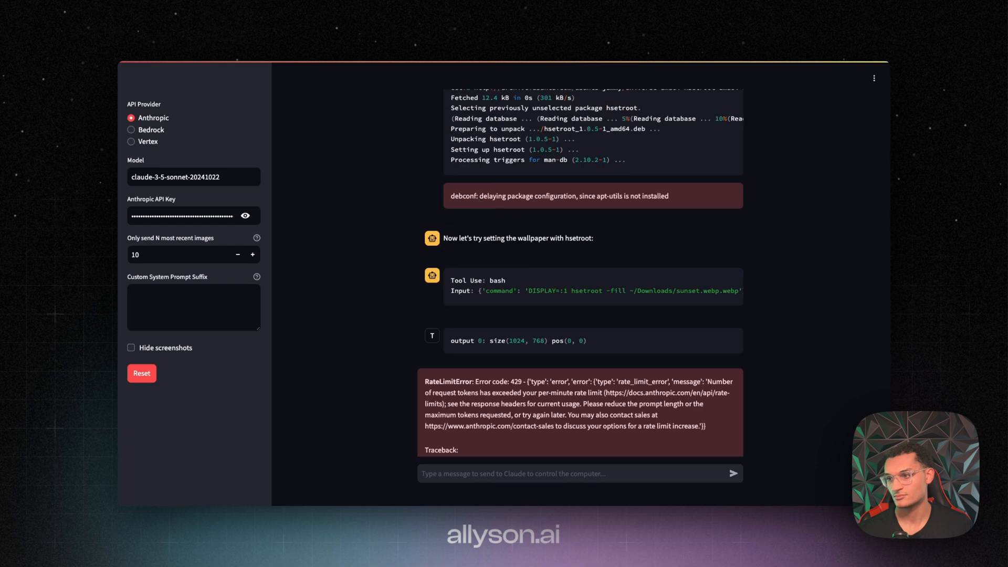
{"action": "mouse_move", "coordinate": [440, 406]}
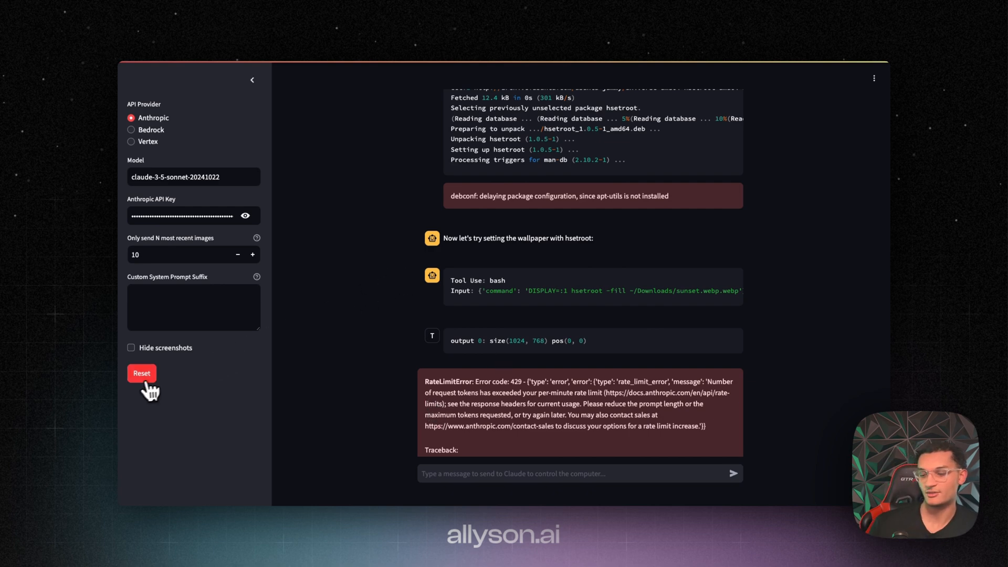
Step: Reset the session and submit the request to save free business directories to a text file
{"action": "left_click", "coordinate": [141, 374]}
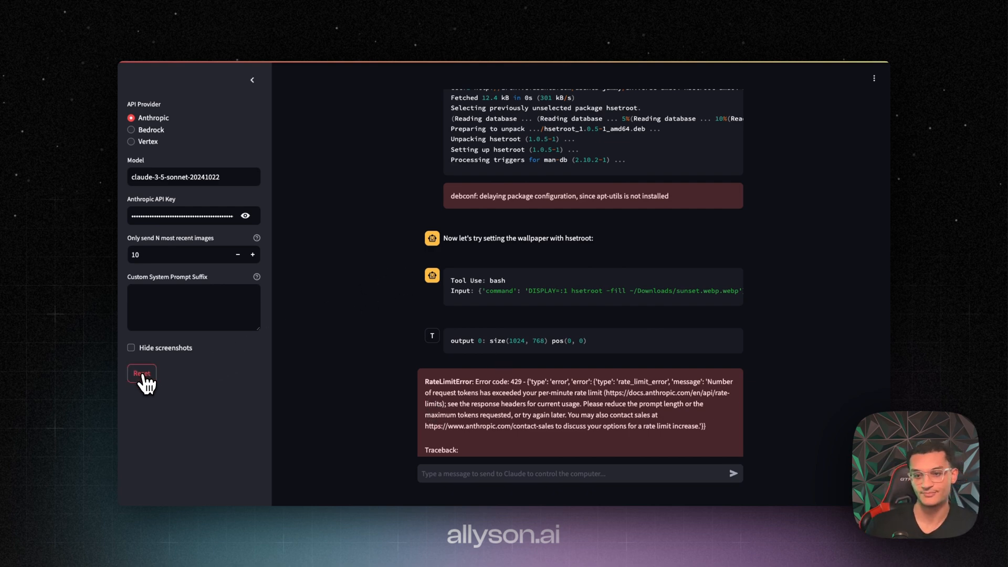
{"action": "left_click", "coordinate": [141, 373]}
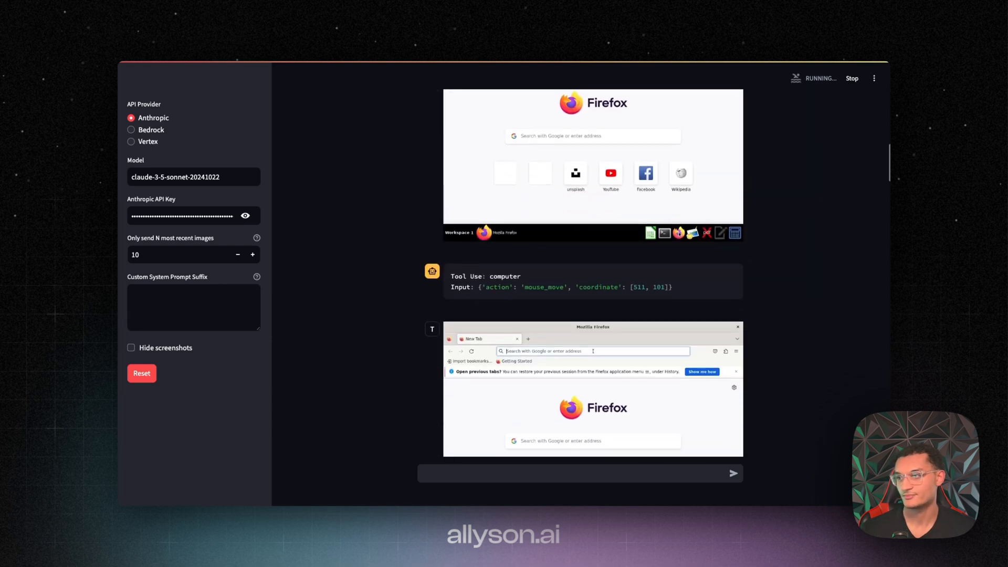
{"action": "key", "text": "Return"}
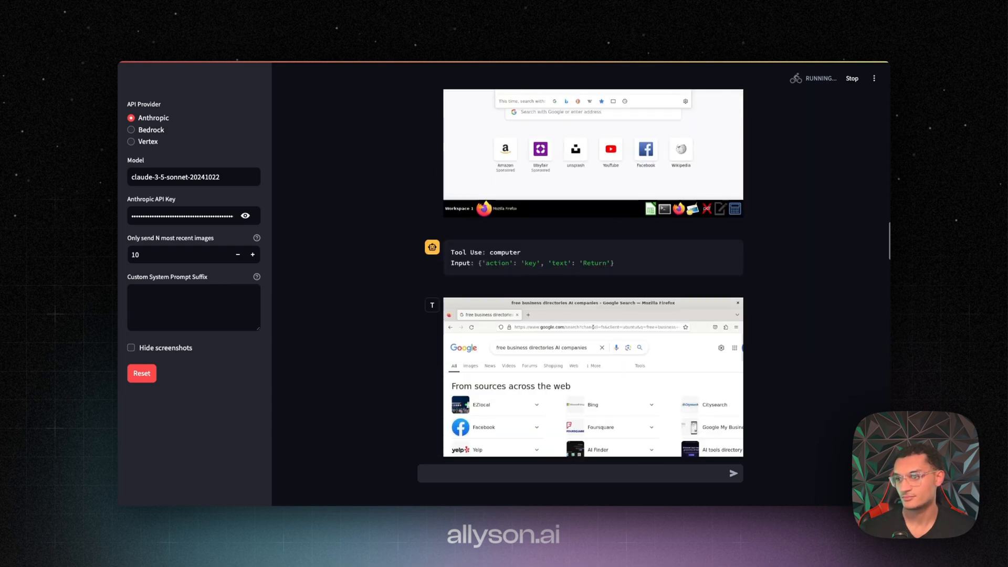
{"action": "scroll", "scroll_direction": "down", "scroll_amount": 3}
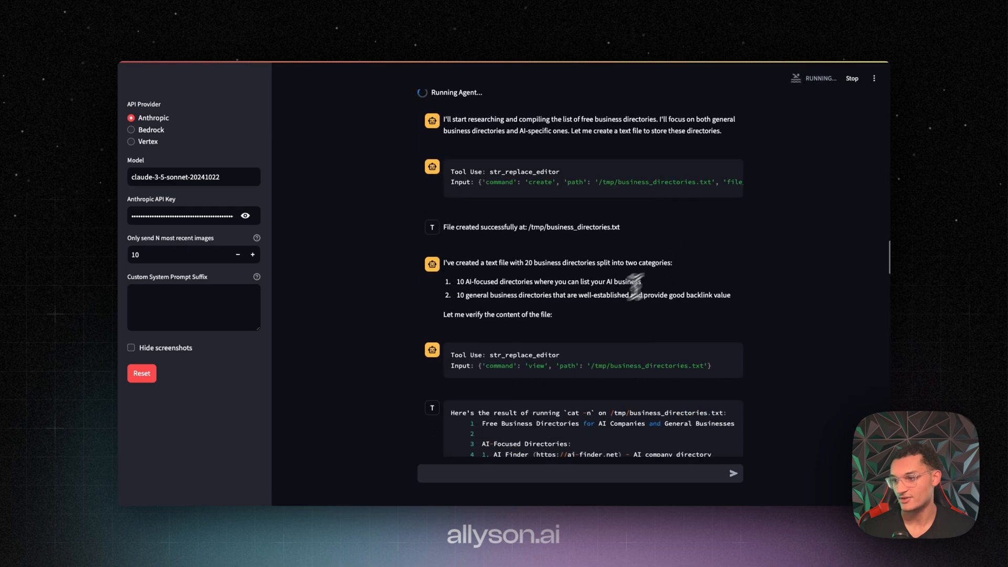
Step: Read business_directories.txt, listing ten AI-focused and ten general directories like Yelp
{"action": "scroll", "scroll_direction": "down", "scroll_amount": 3}
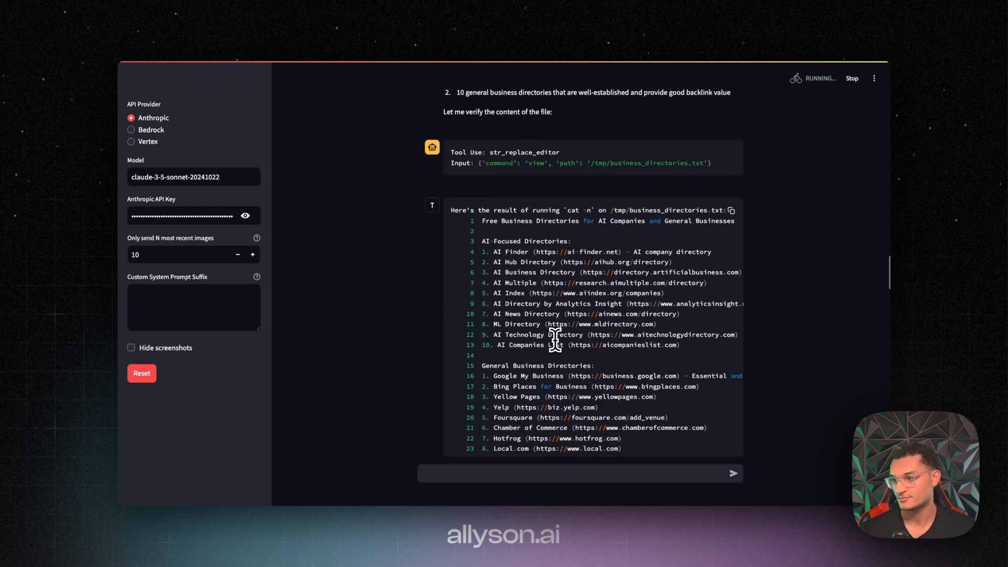
{"action": "scroll", "scroll_direction": "down", "scroll_amount": 3}
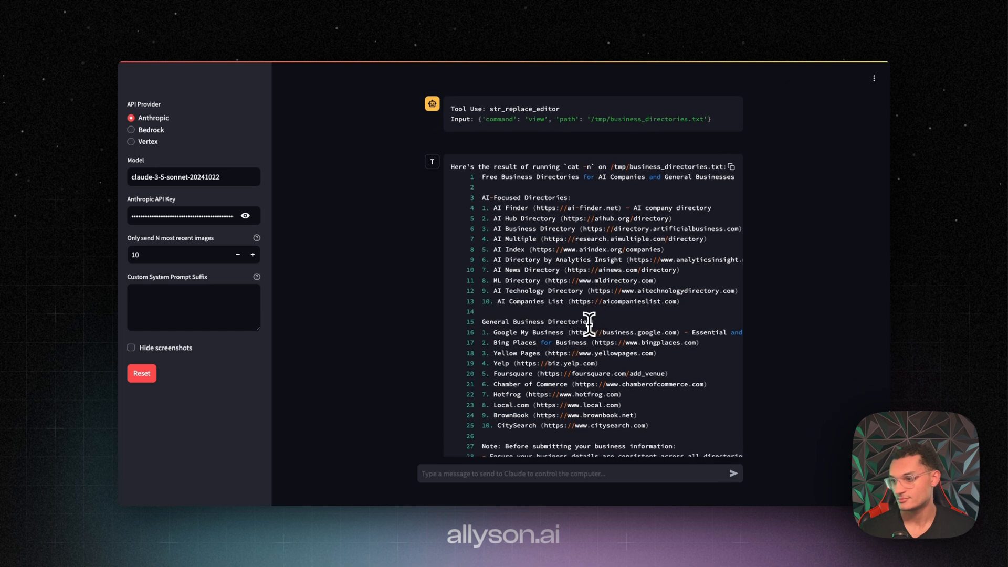
{"action": "scroll", "scroll_direction": "down", "scroll_amount": 3}
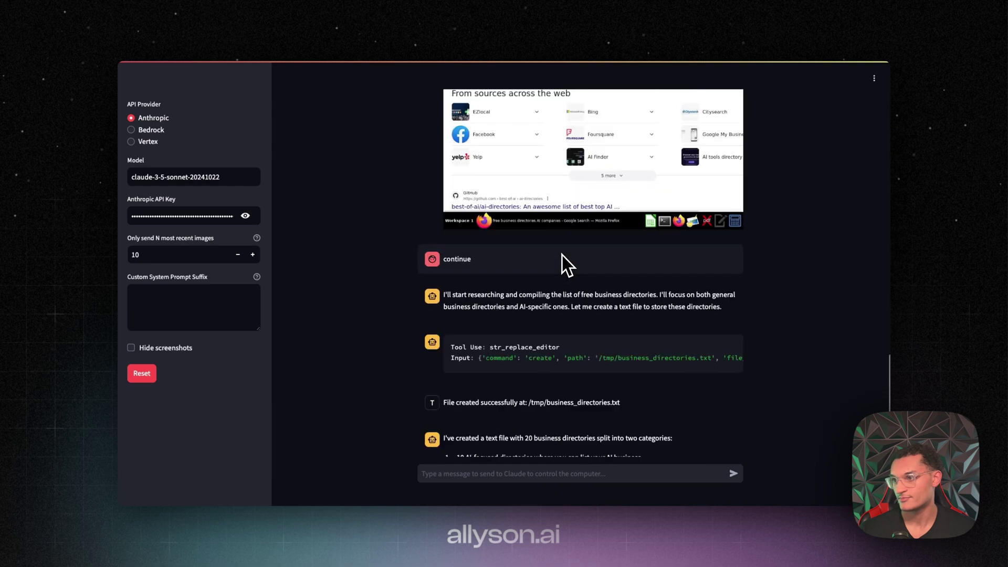
Step: Watch the agent open the GitHub best-of-AI directories list and page through entries A to N
{"action": "scroll", "scroll_direction": "down", "scroll_amount": 3}
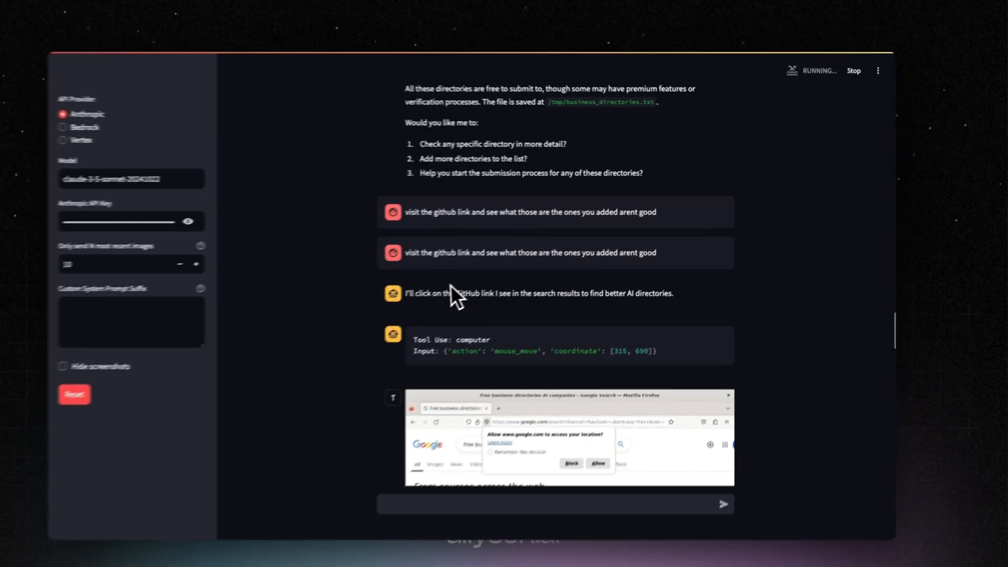
{"action": "scroll", "scroll_direction": "down", "scroll_amount": 3}
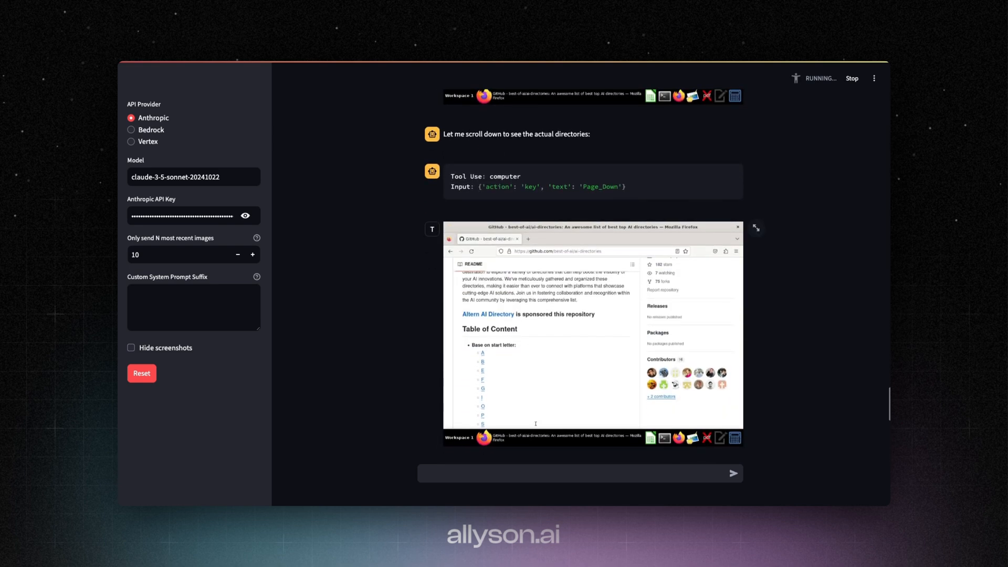
{"action": "scroll", "scroll_direction": "down", "scroll_amount": 3}
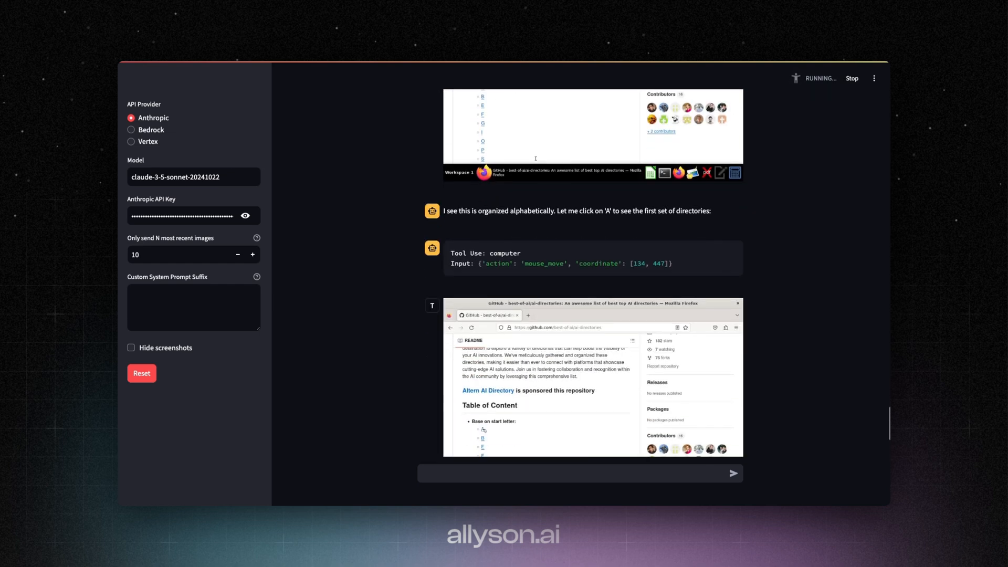
{"action": "left_click", "coordinate": [481, 429]}
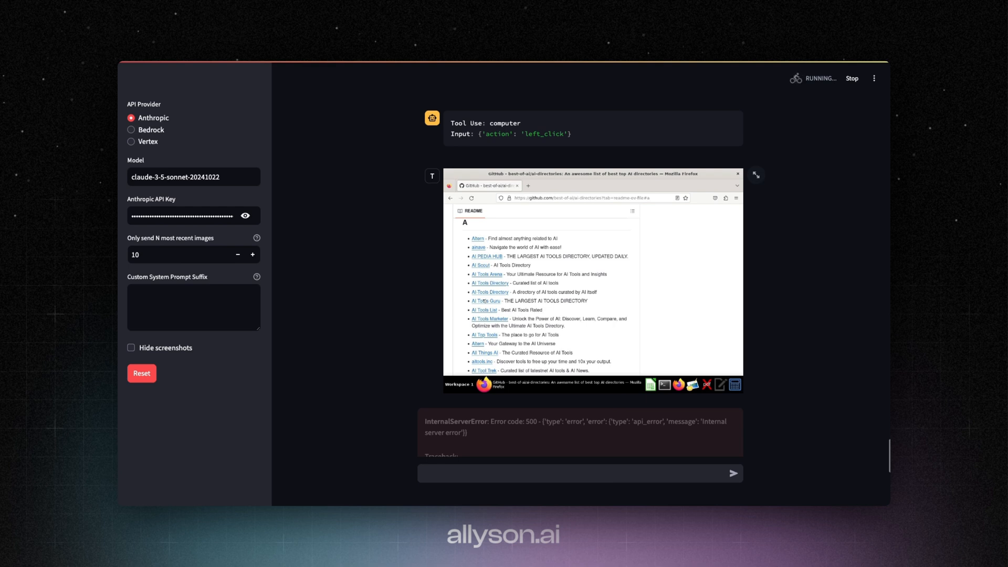
{"action": "scroll", "scroll_direction": "down", "scroll_amount": 3}
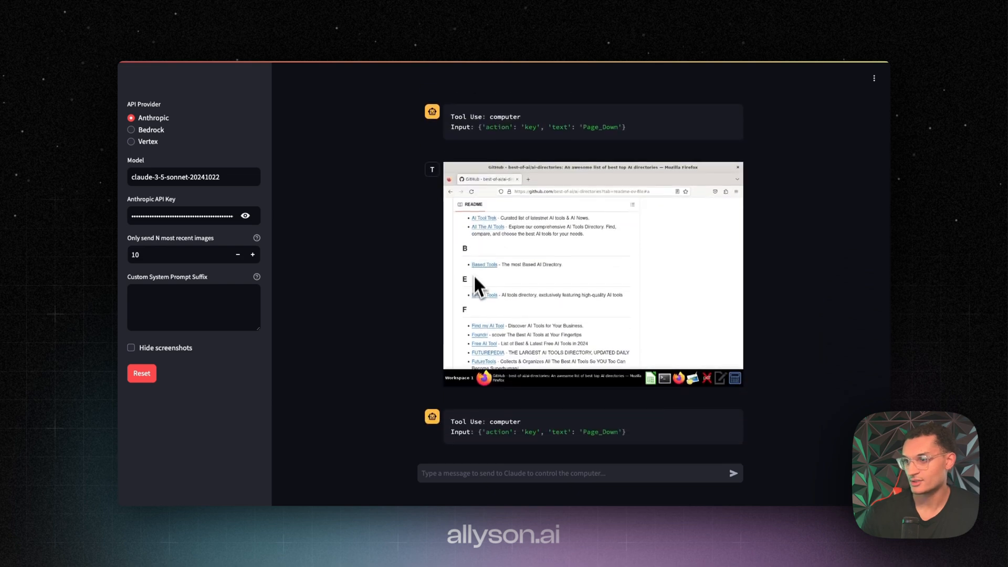
{"action": "scroll", "scroll_direction": "down", "scroll_amount": 3}
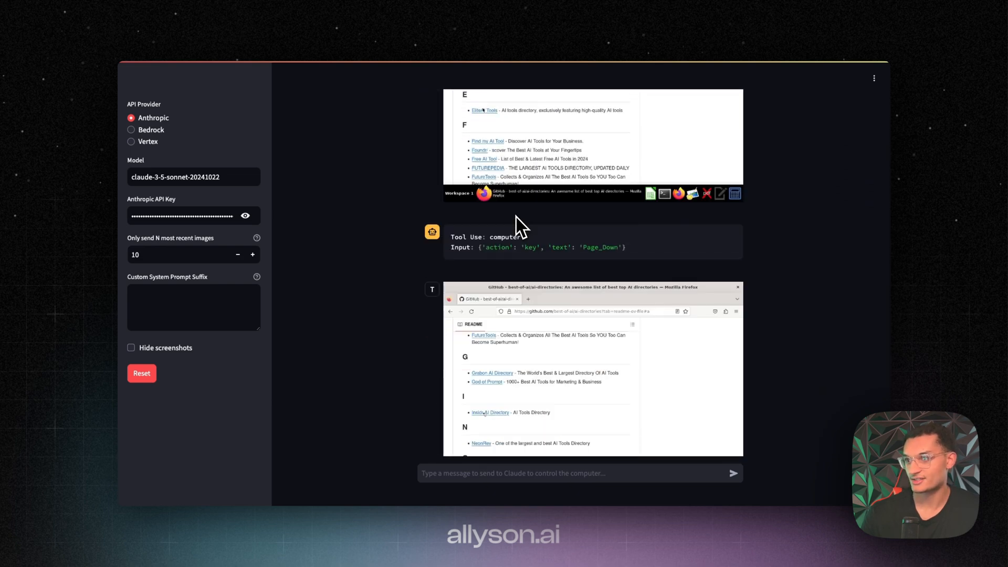